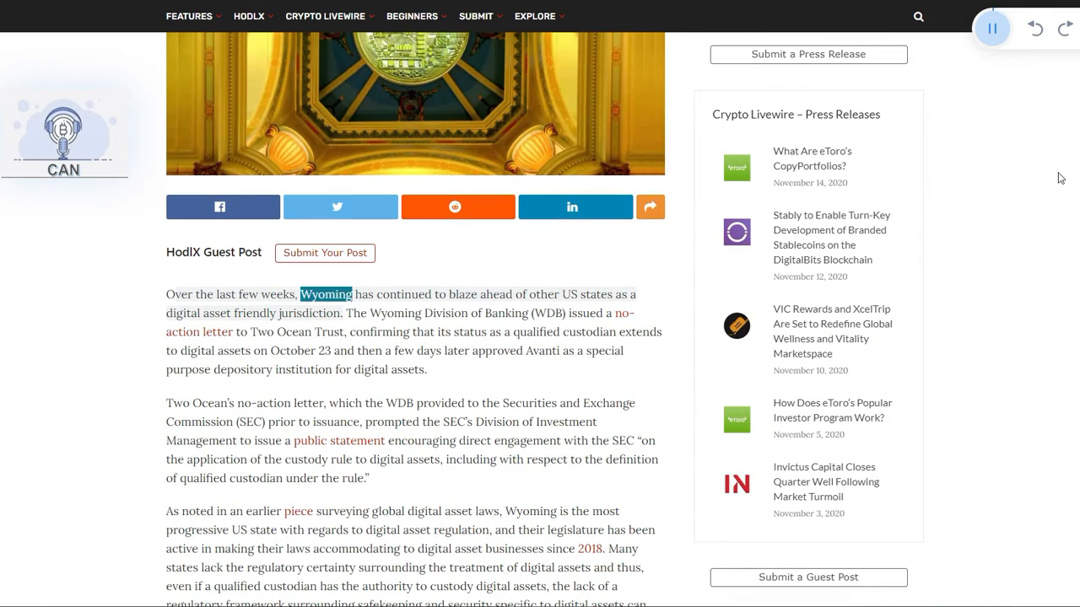
Step: Have the reader narrate the opening Wyoming paragraph into the Two Ocean no-action letter paragraph, keeping the highlighted text in view
double_click(597, 293)
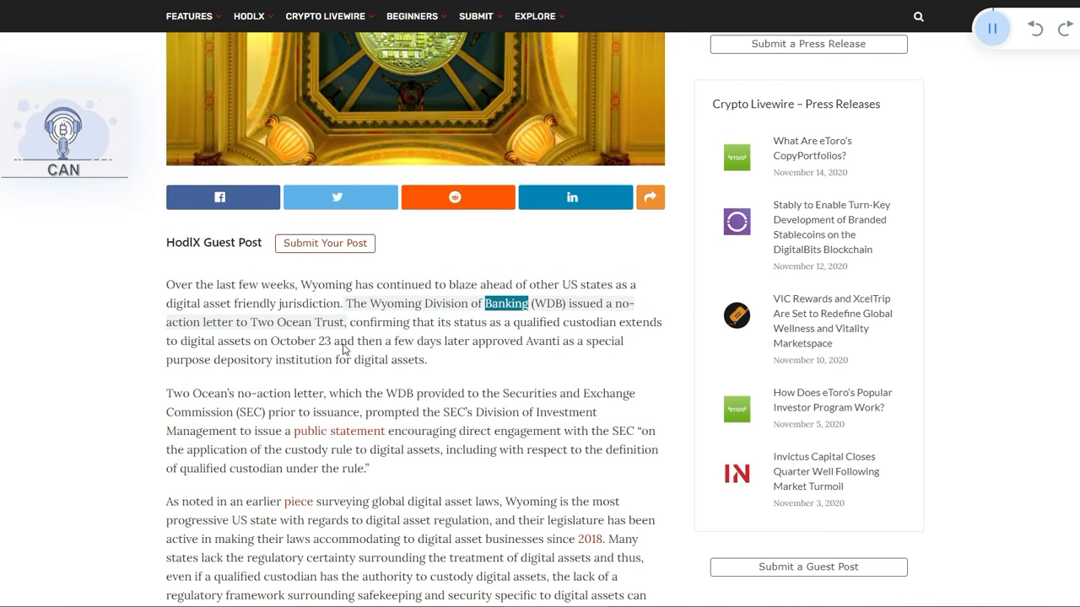
double_click(219, 321)
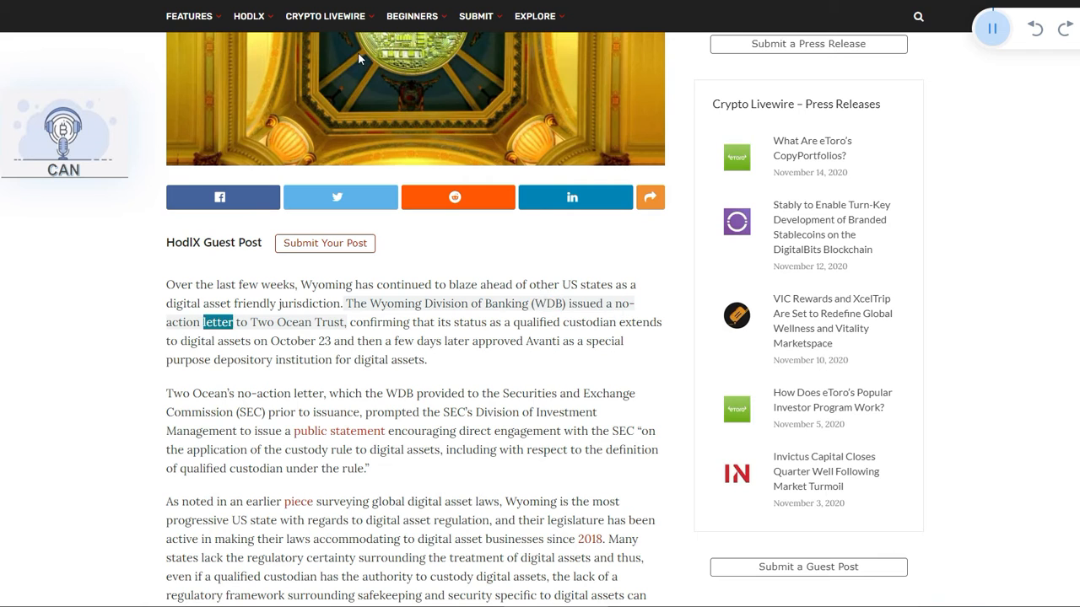
scroll("down", 3)
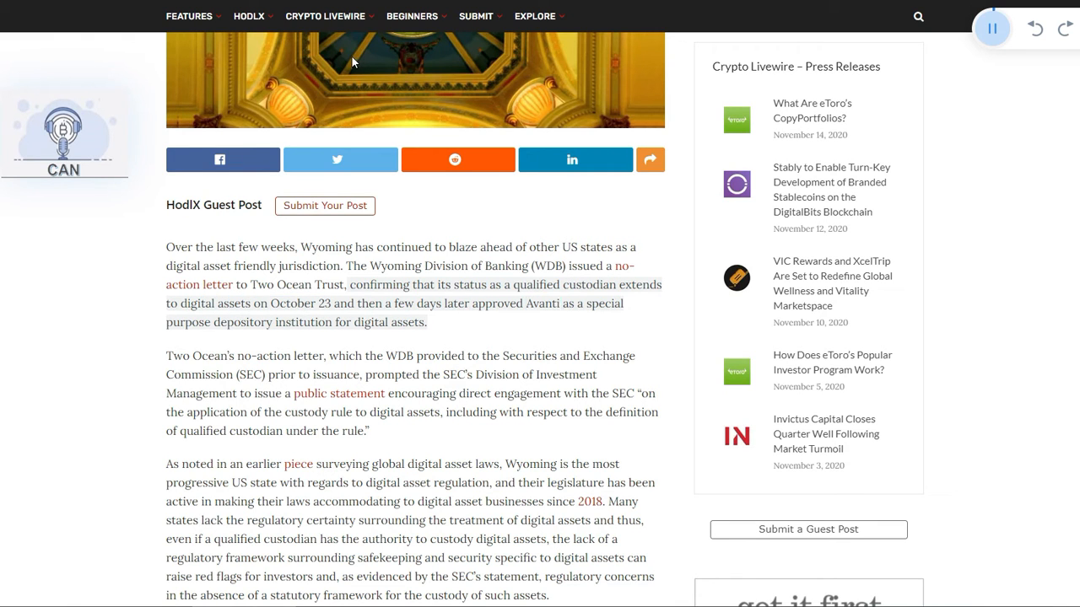
double_click(304, 322)
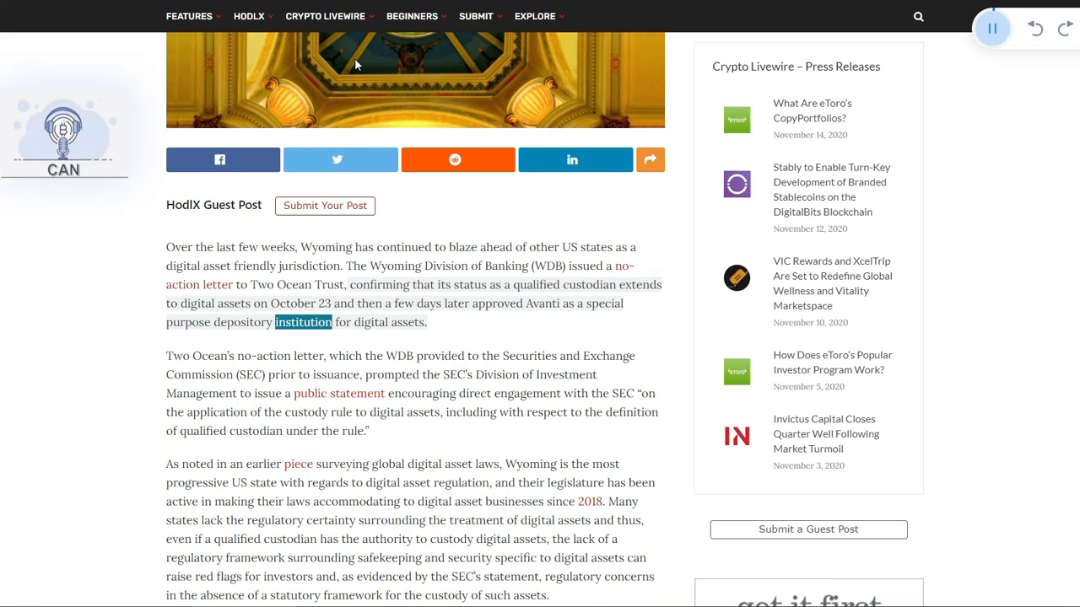
scroll("down", 3)
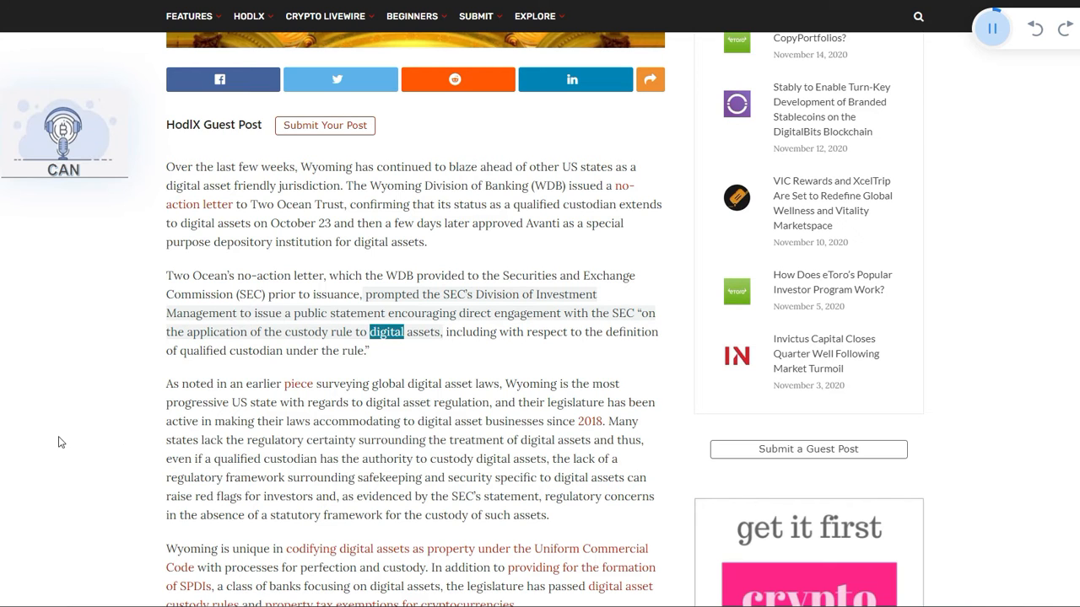
Step: Follow the narration through the 'As noted in an earlier piece' regulatory-certainty paragraph
scroll("down", 3)
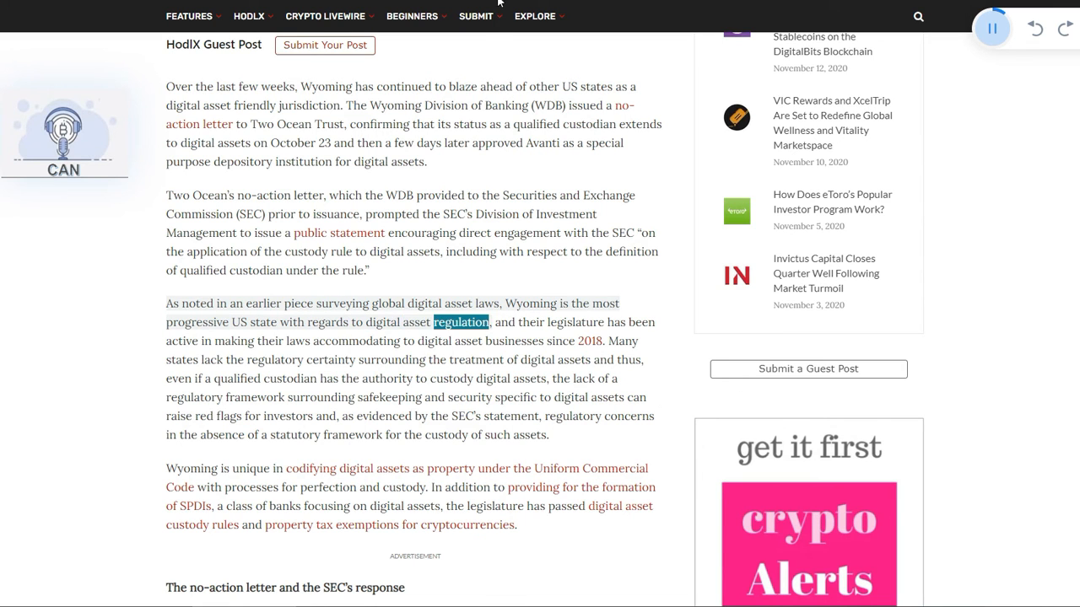
scroll("down", 3)
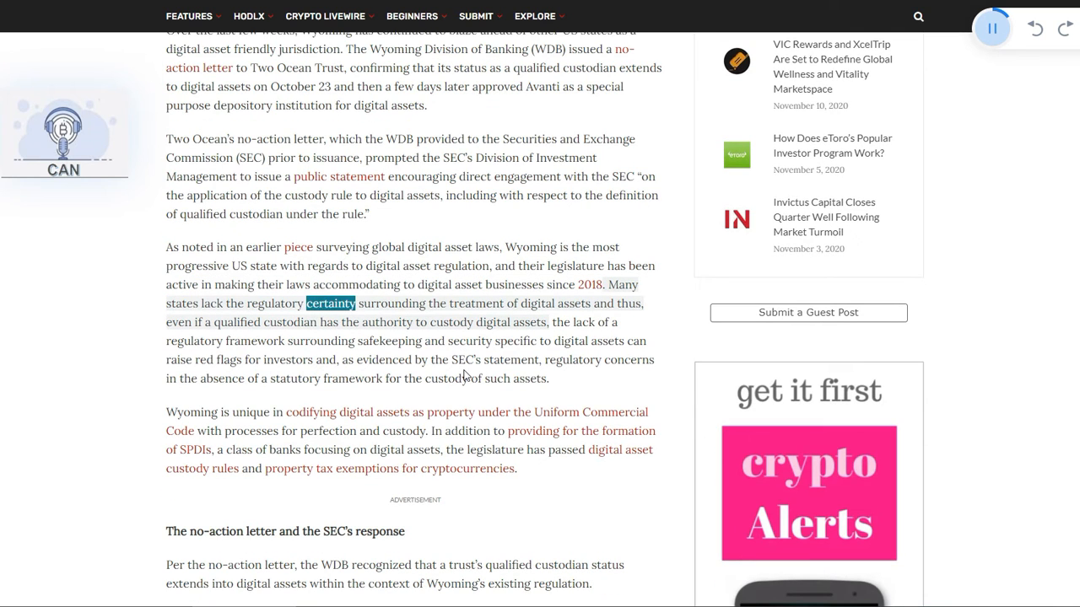
double_click(574, 304)
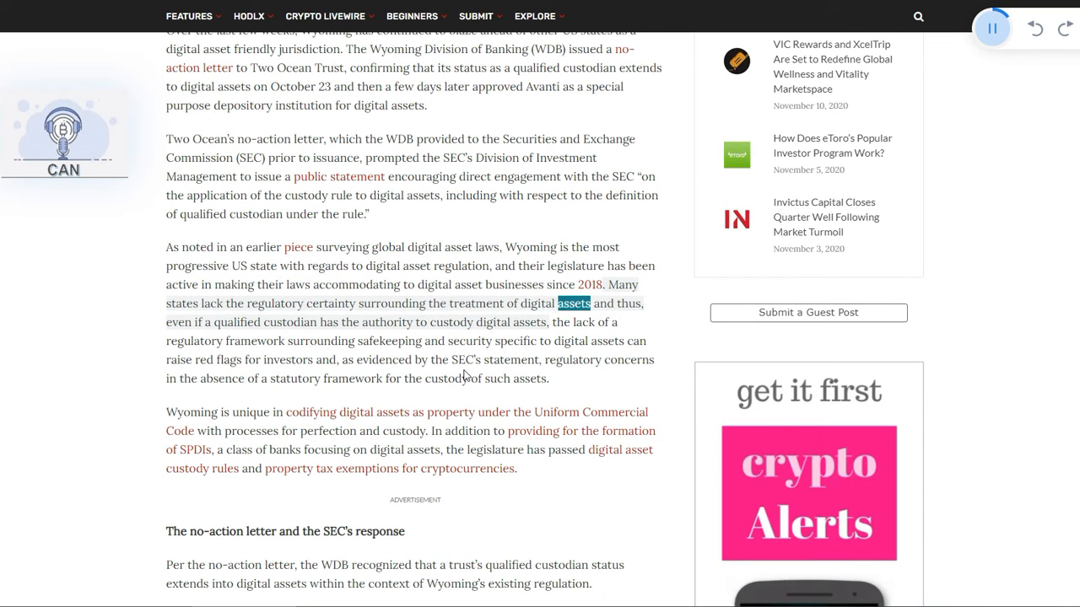
double_click(290, 323)
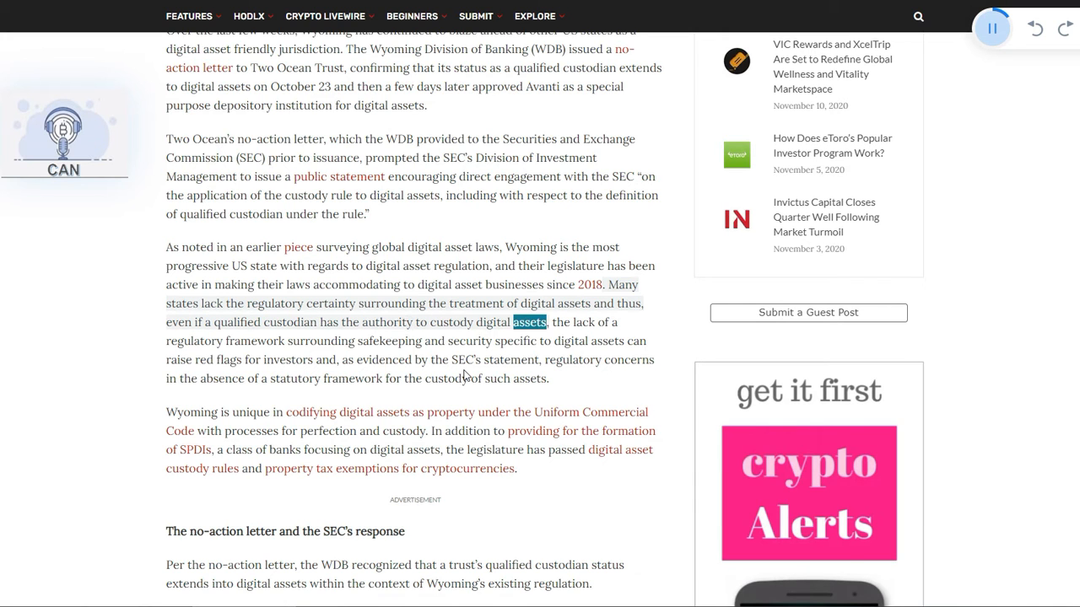
scroll("down", 3)
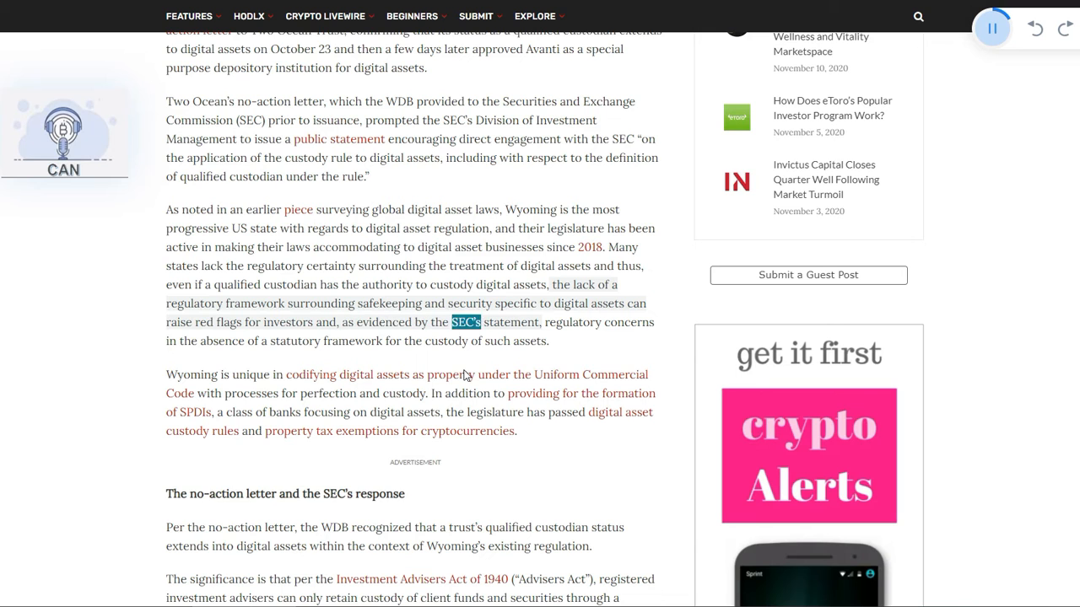
Step: Follow the narration through the 'Wyoming is unique' paragraph to its final word, cryptocurrencies
scroll("down", 3)
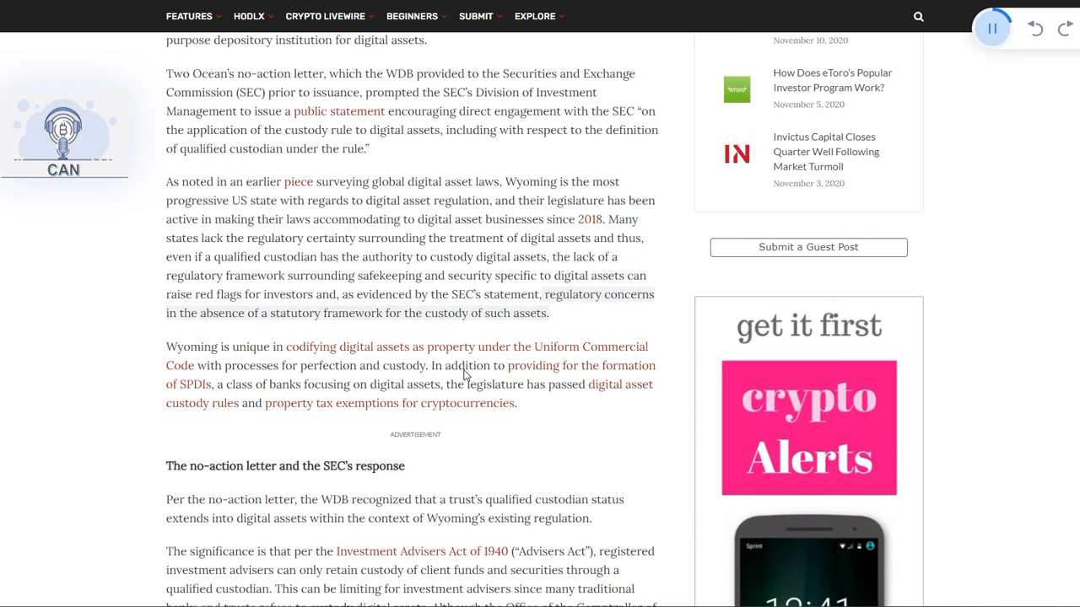
double_click(351, 312)
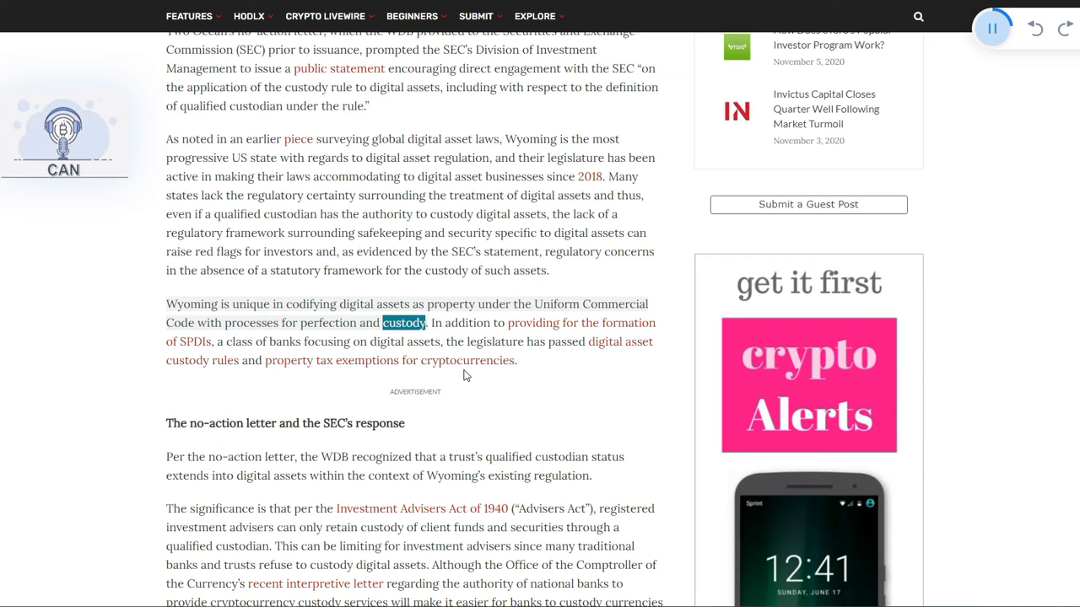
scroll("down", 3)
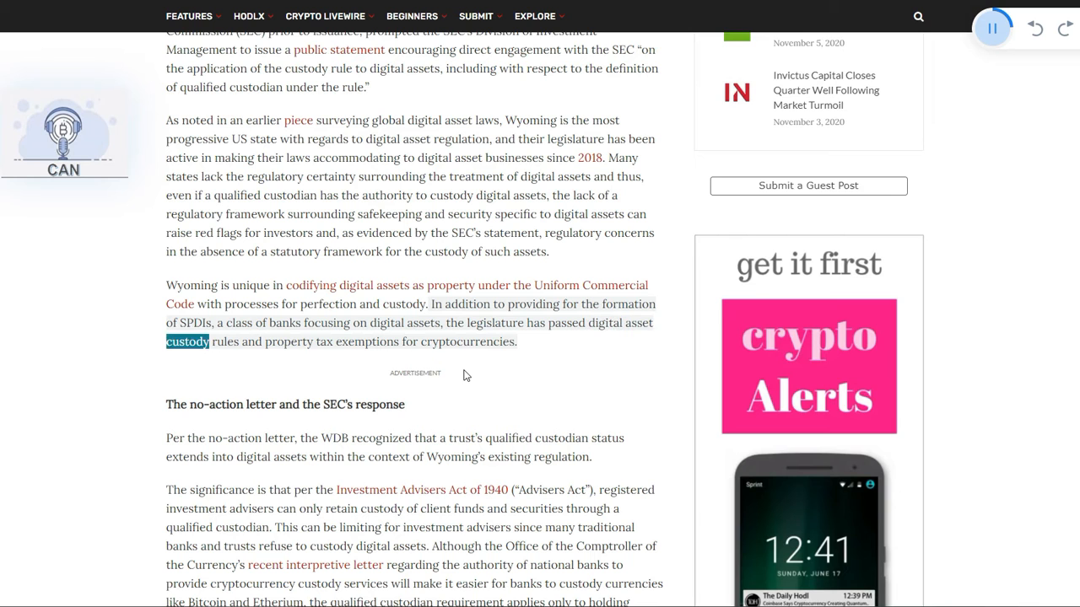
double_click(467, 341)
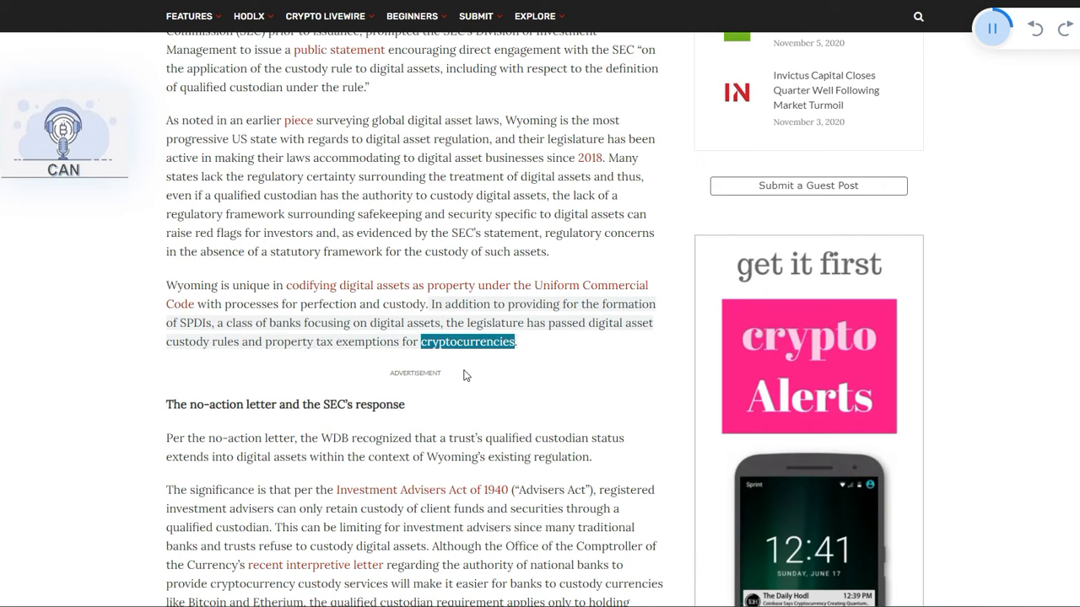
Step: Bring the 'no-action letter and the SEC's response' heading into view as the reader narrates its opening paragraph
scroll("down", 3)
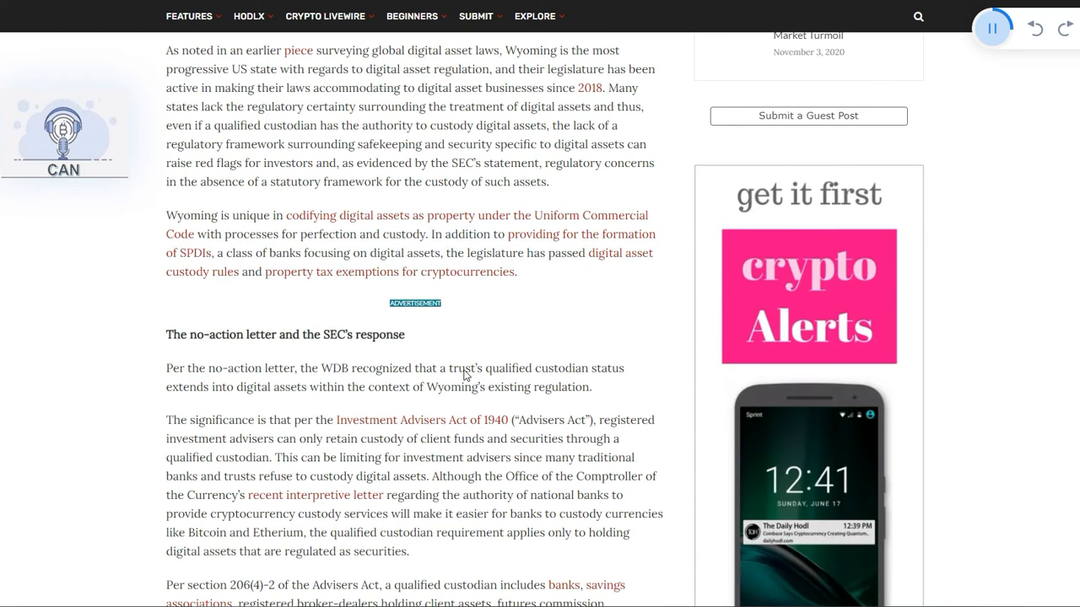
scroll("down", 3)
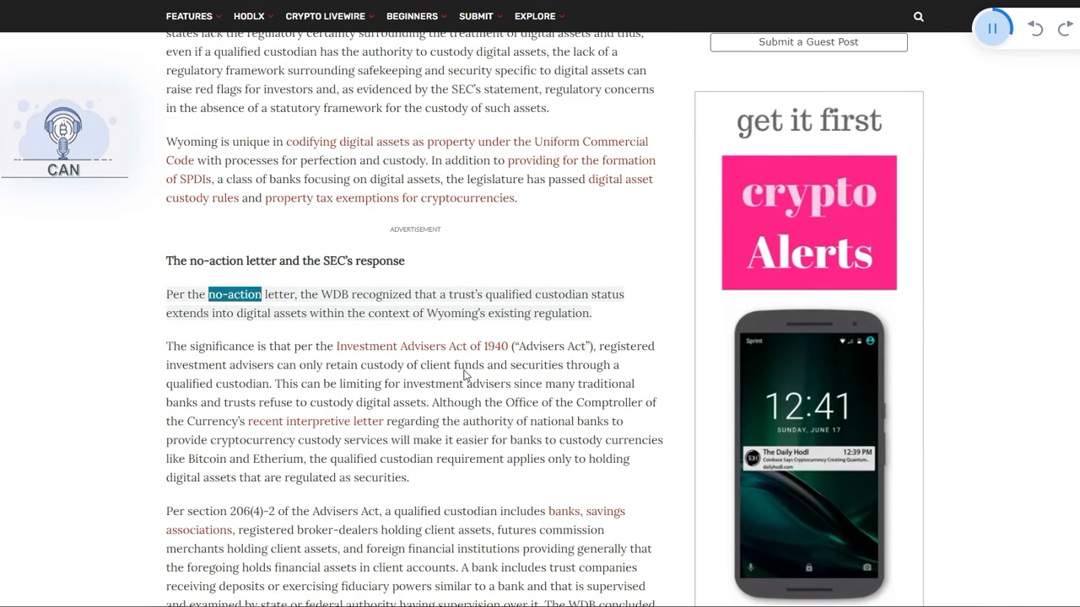
double_click(425, 293)
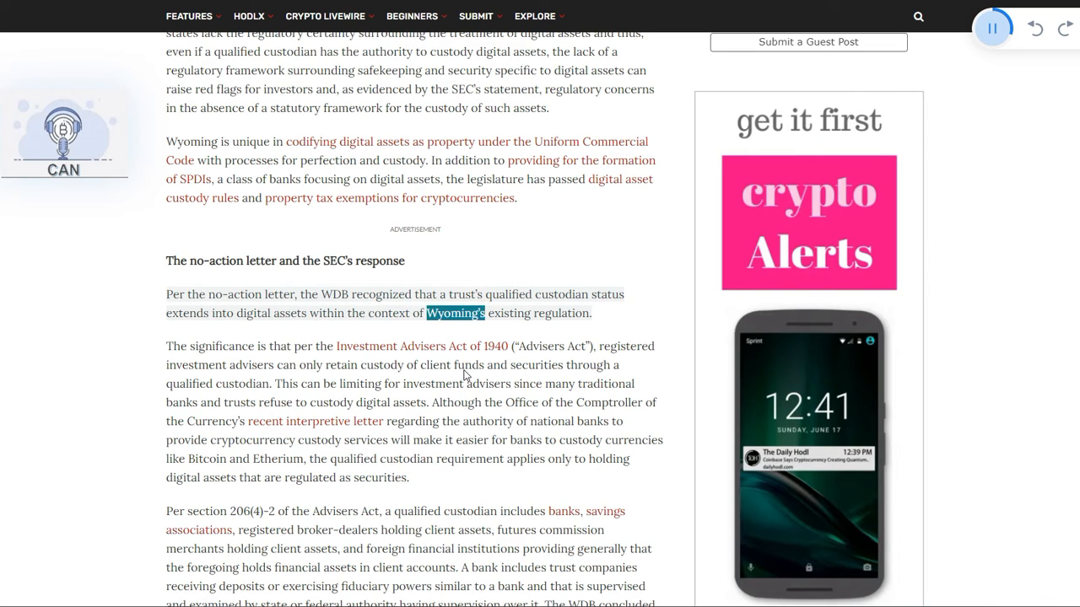
scroll("down", 3)
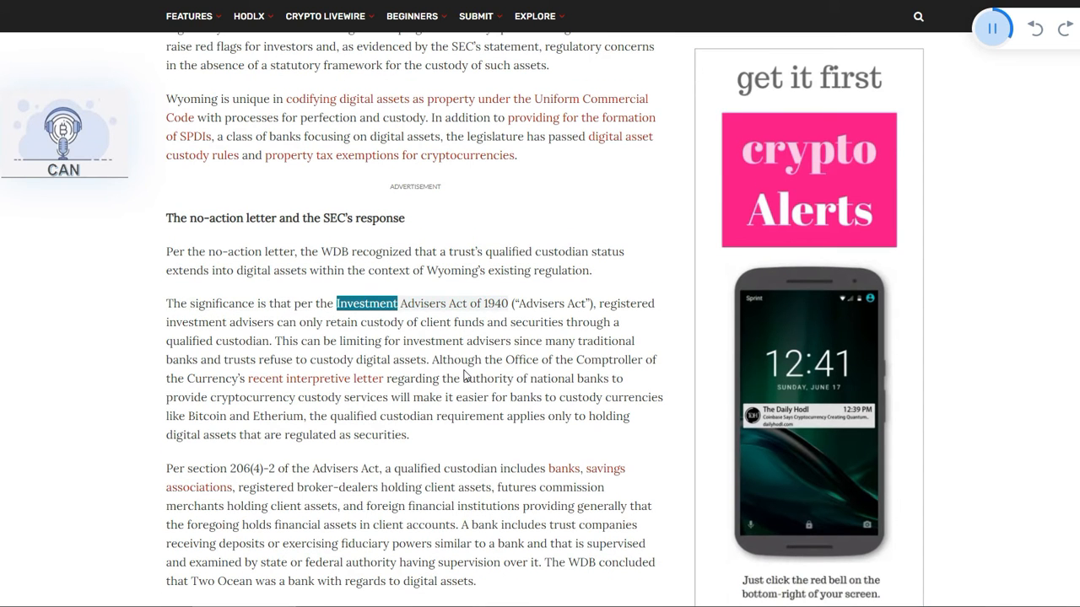
Step: Follow the narration through the Investment Advisers Act paragraph up to 'as securities'
left_click(366, 304)
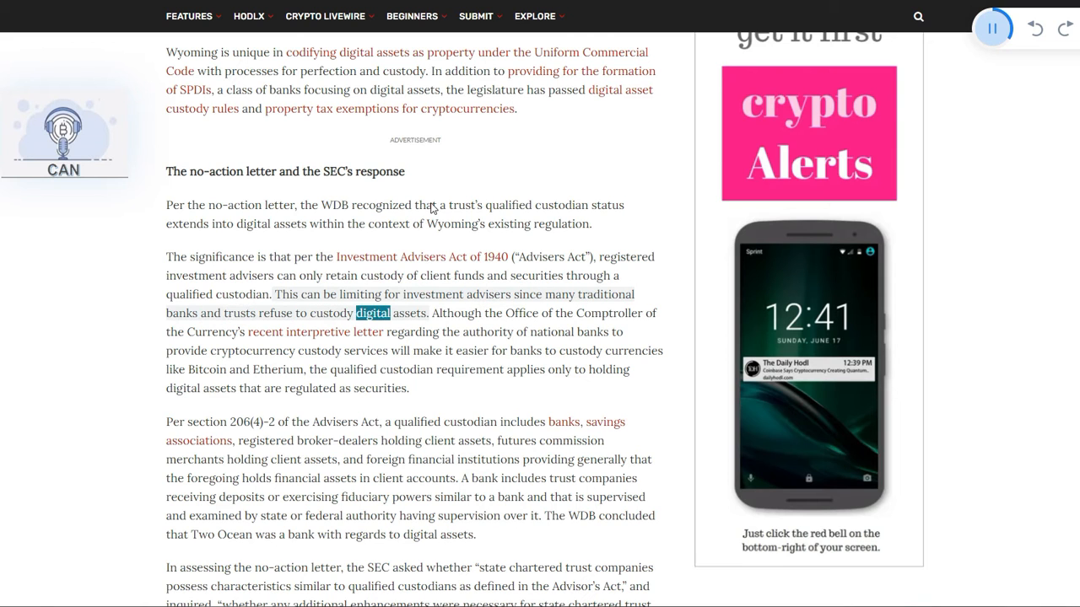
scroll("down", 3)
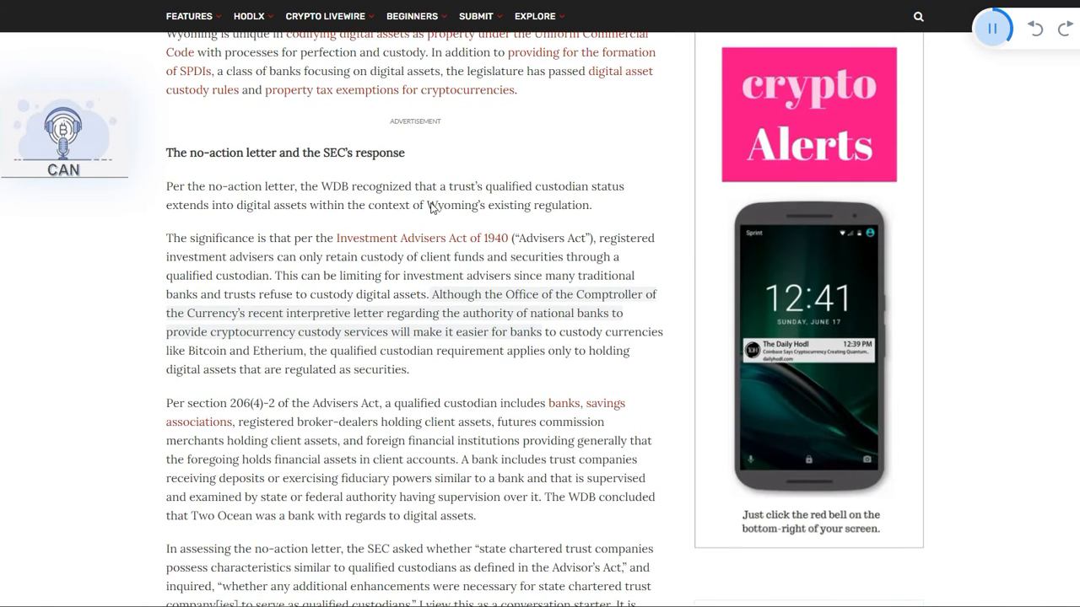
double_click(367, 312)
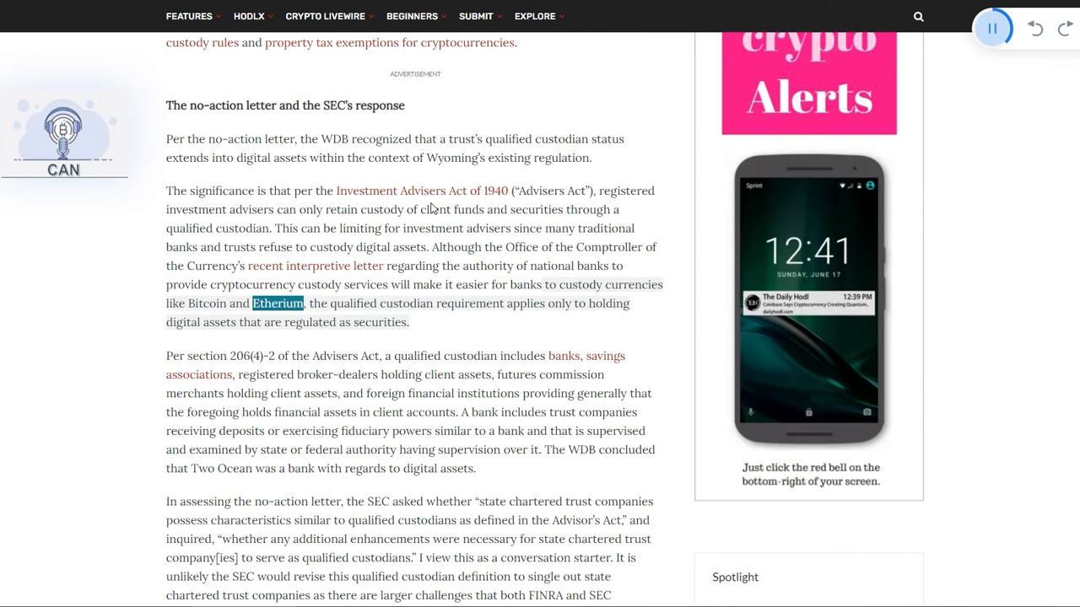
double_click(559, 303)
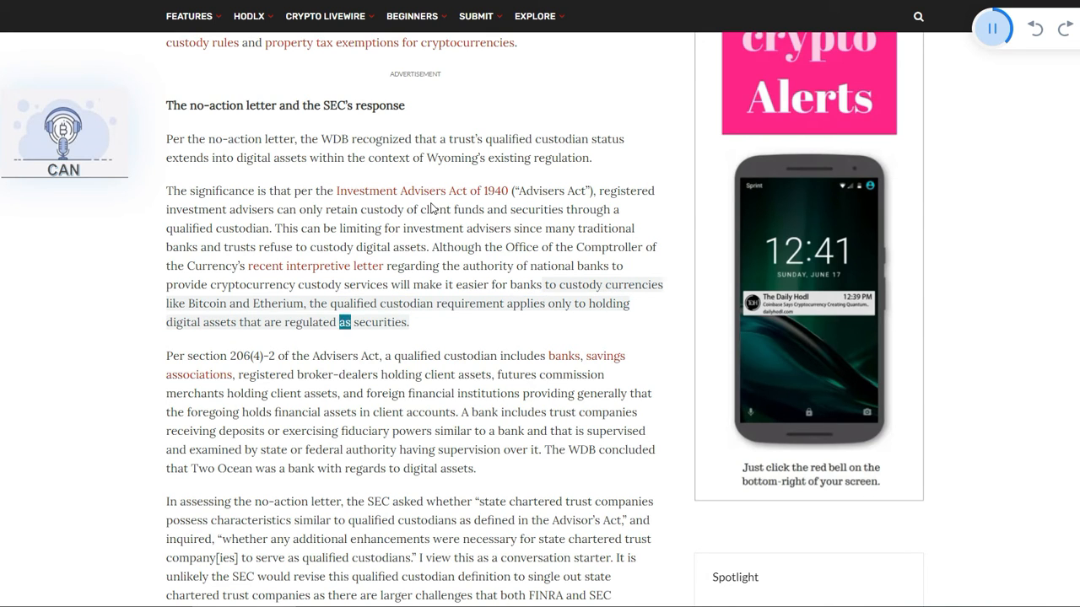
Step: Follow the narration into the SEC-assessment paragraph on state chartered trust companies
scroll("down", 3)
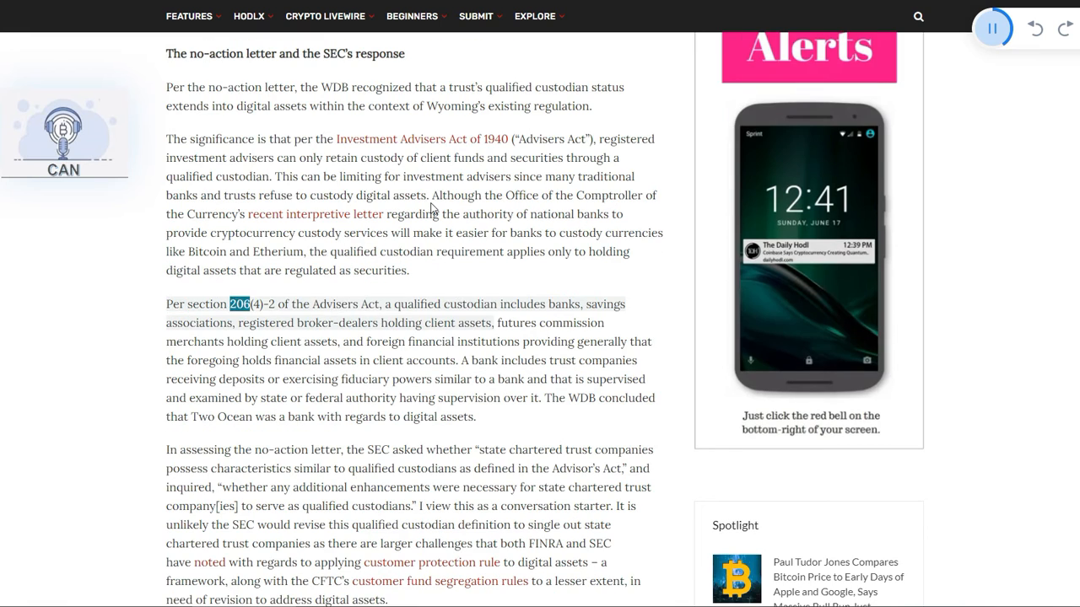
double_click(334, 304)
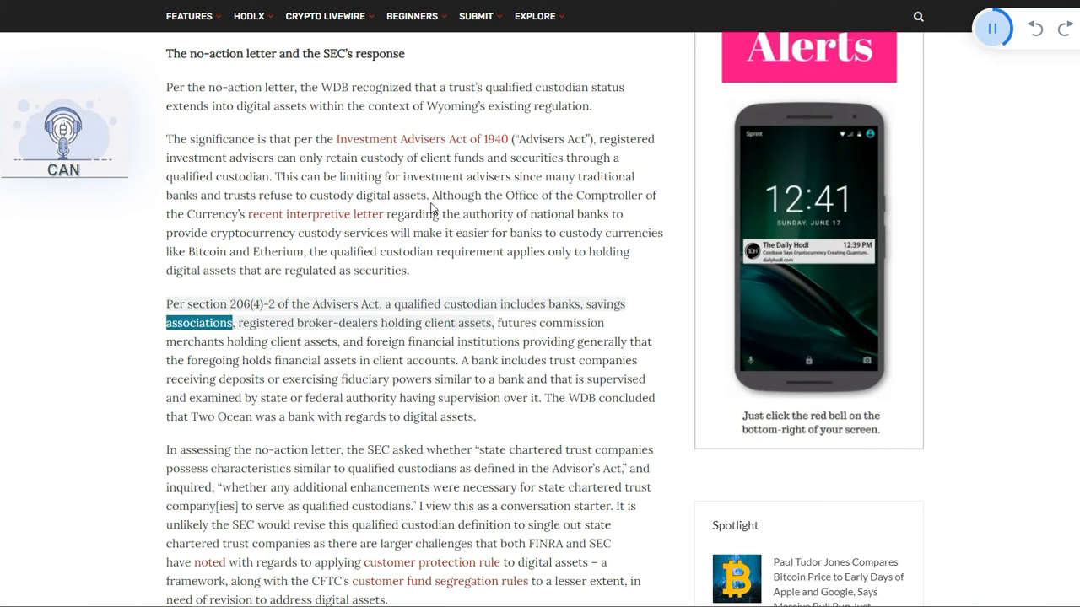
double_click(439, 322)
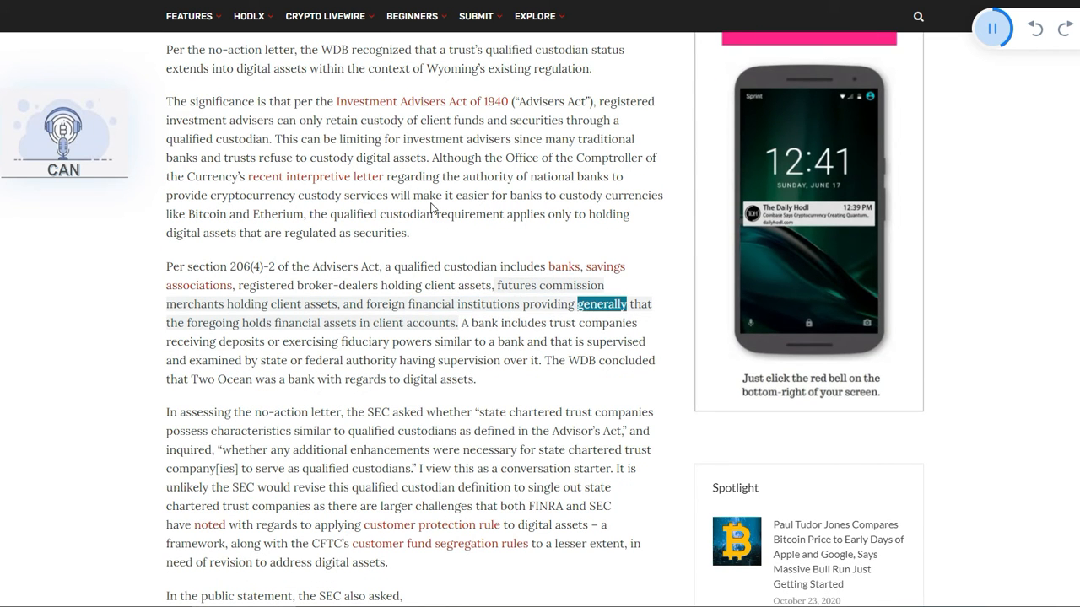
double_click(388, 322)
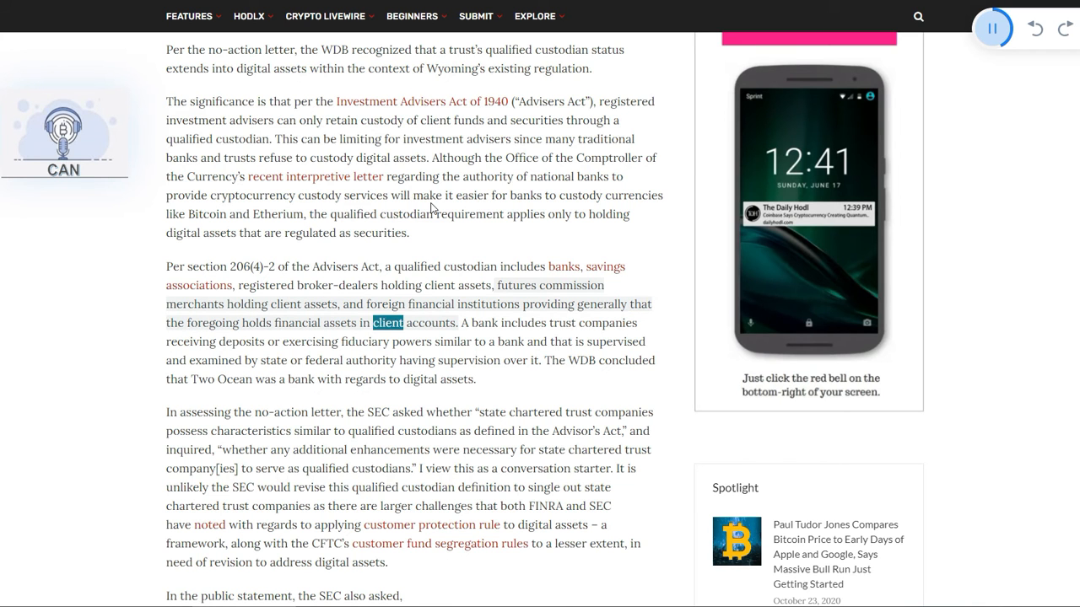
scroll("down", 3)
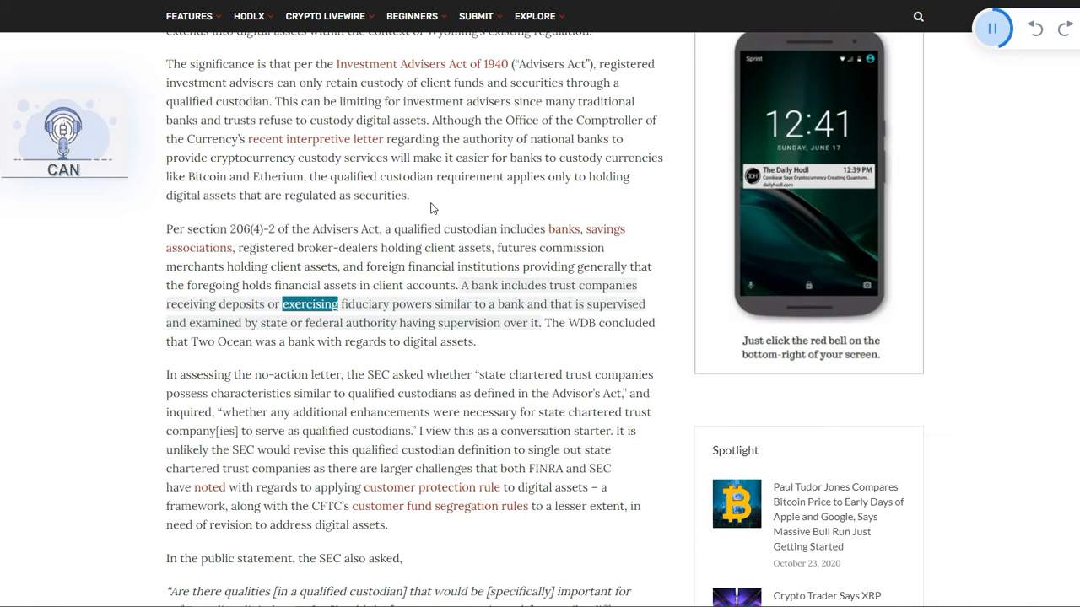
double_click(510, 303)
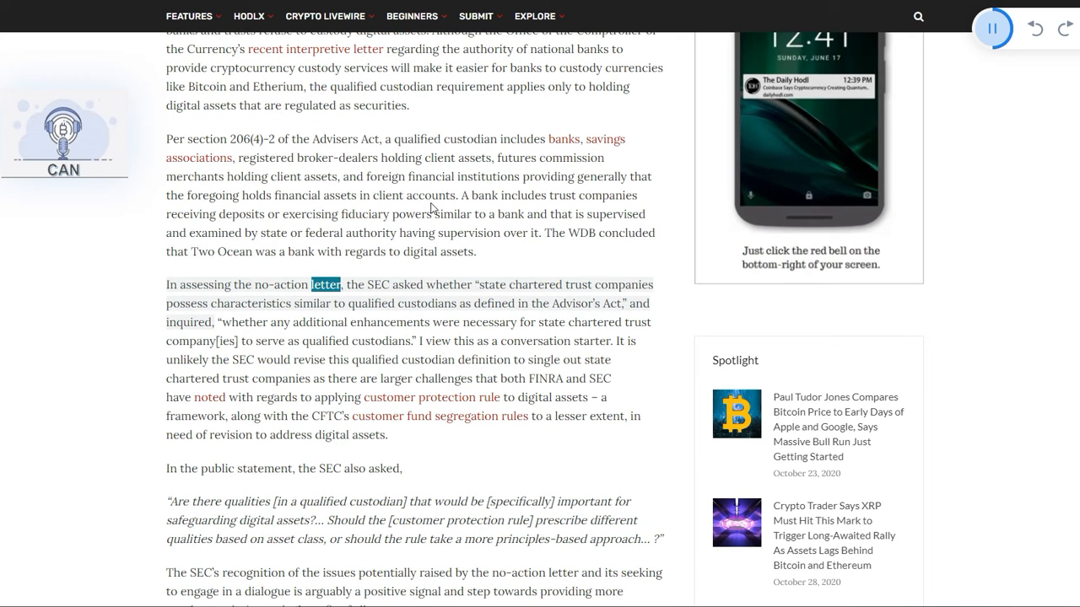
Step: Keep the highlighted words in view as the custodian-definition paragraph is read to 'address' near its end
double_click(577, 283)
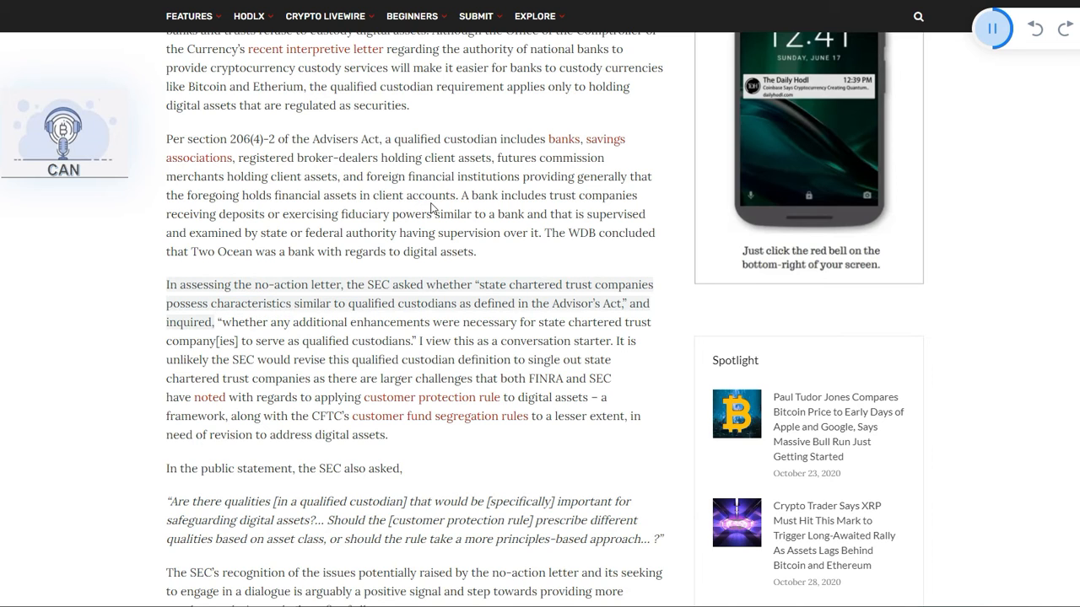
double_click(575, 303)
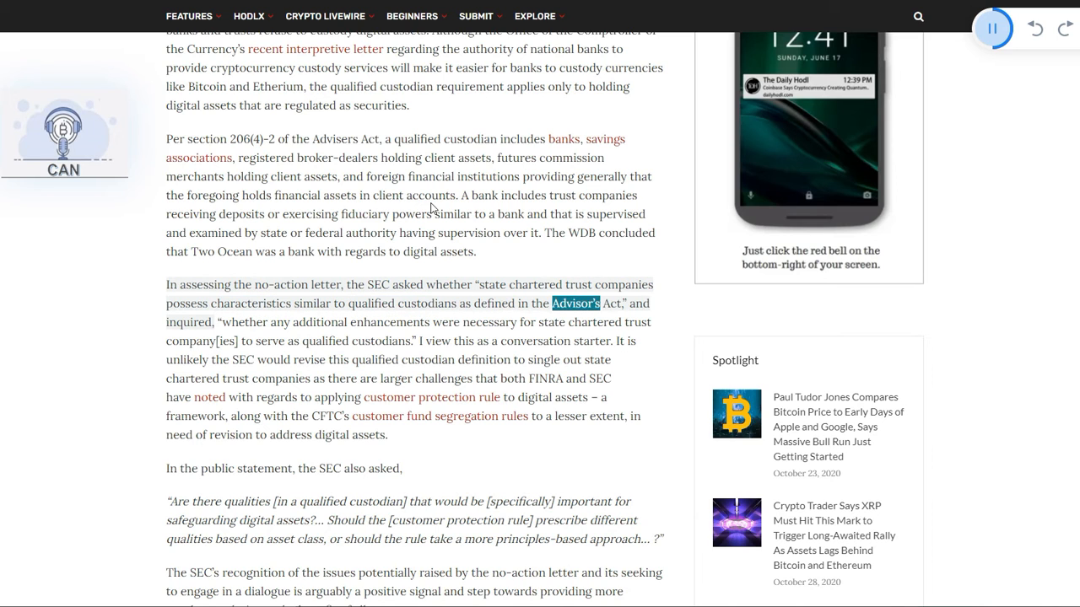
scroll("down", 3)
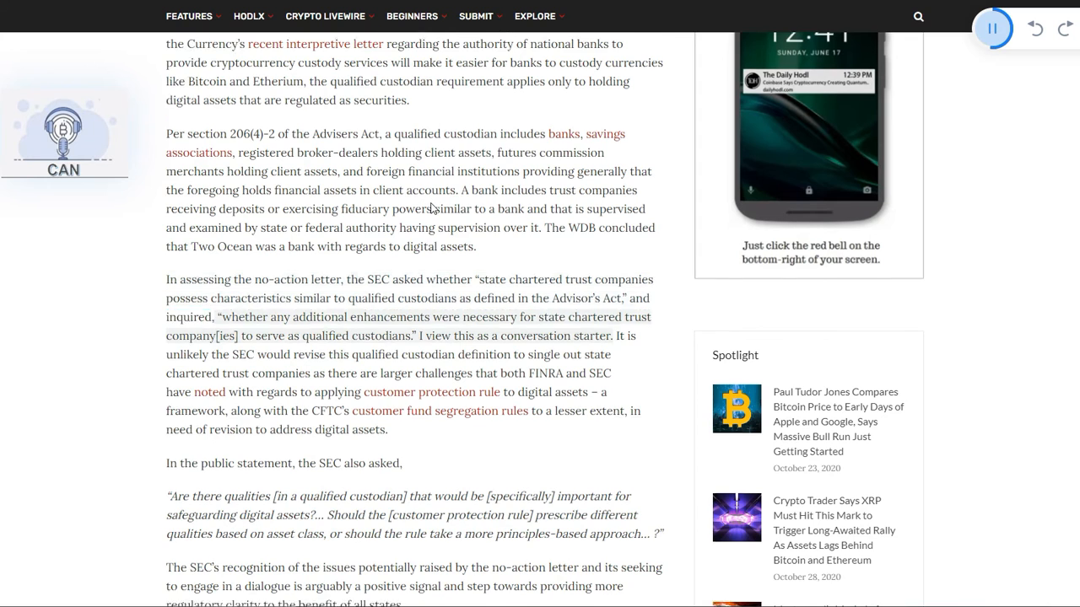
scroll("down", 3)
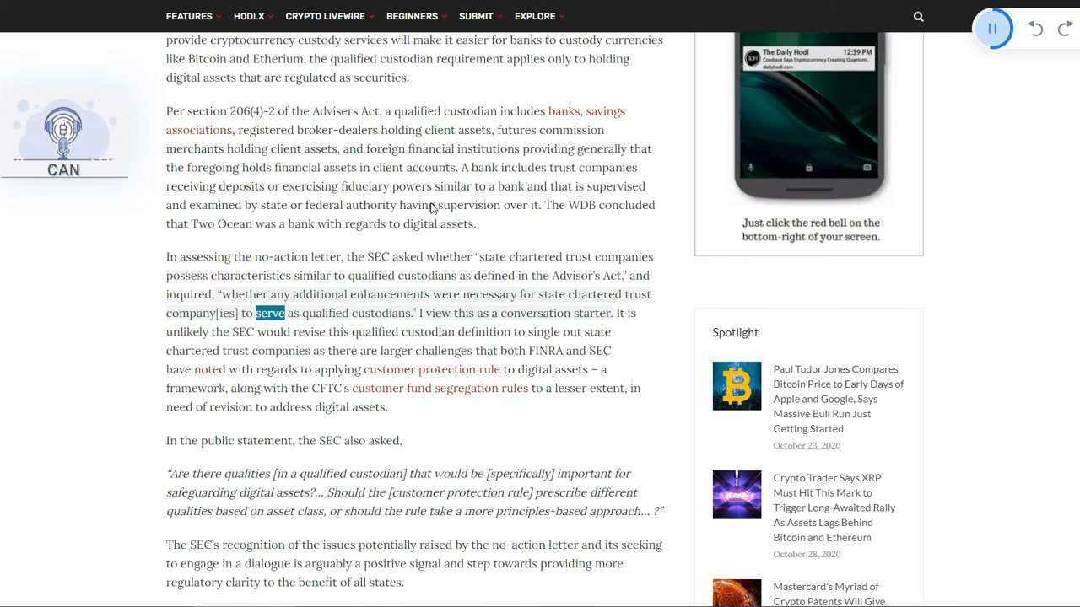
double_click(381, 313)
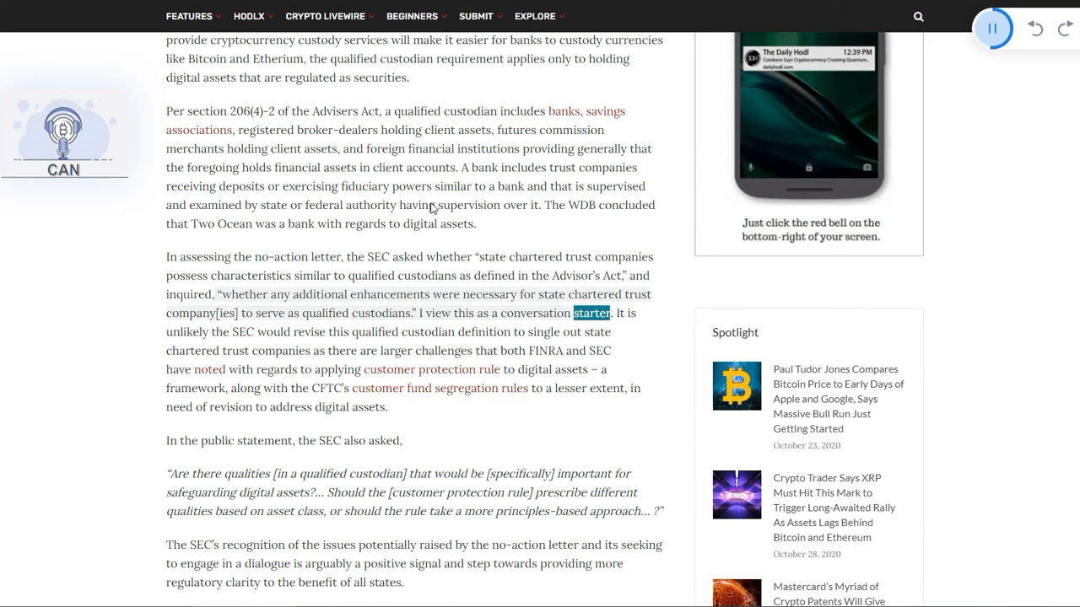
scroll("down", 3)
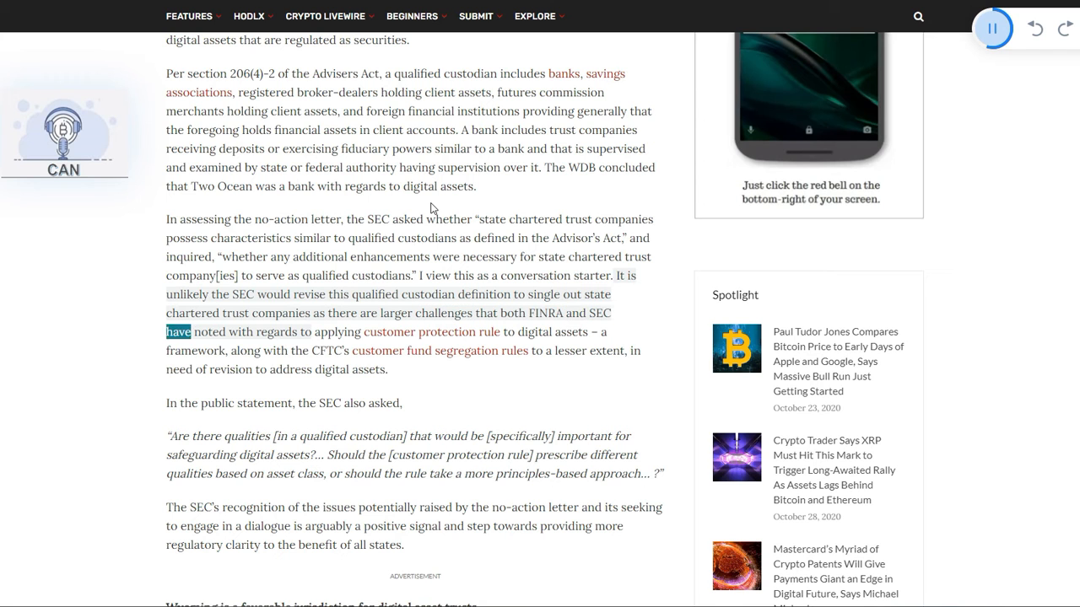
scroll("down", 3)
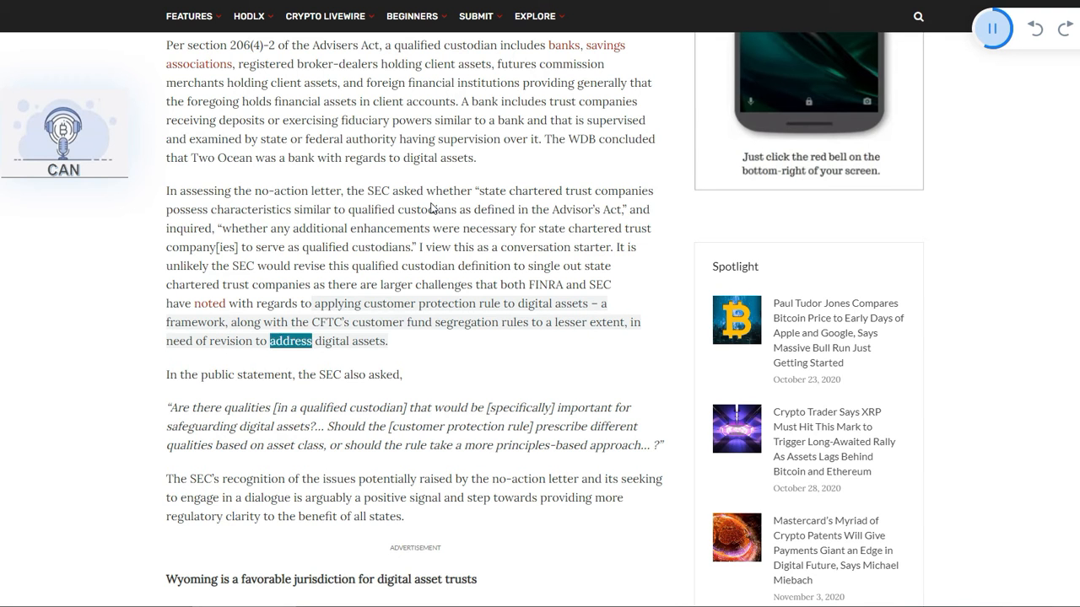
Step: Follow the narration through the SEC's quoted custodian questions into the regulatory-clarity paragraph
scroll("down", 3)
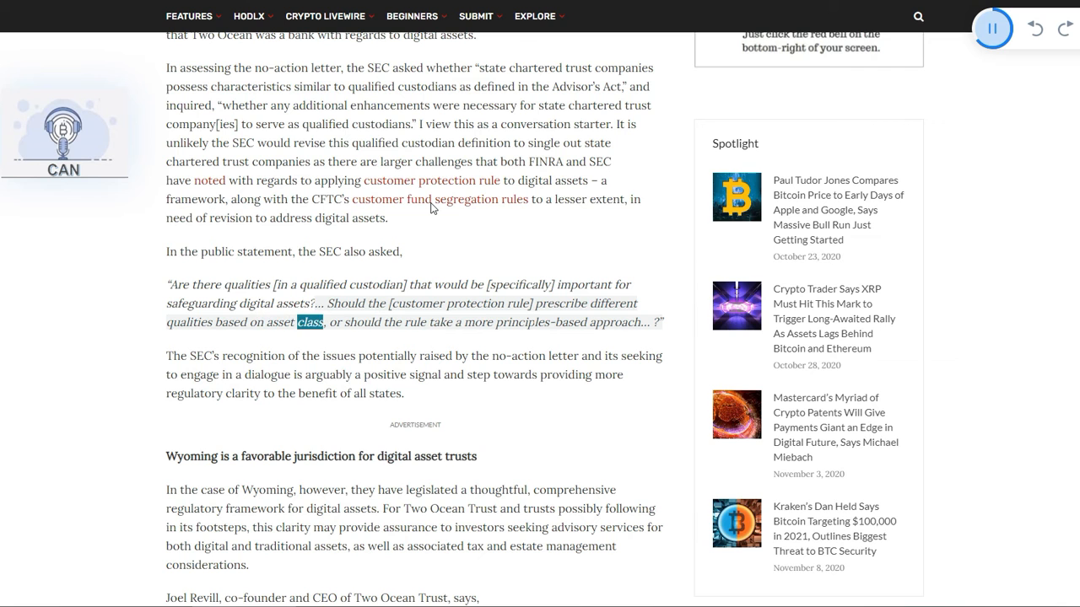
double_click(616, 322)
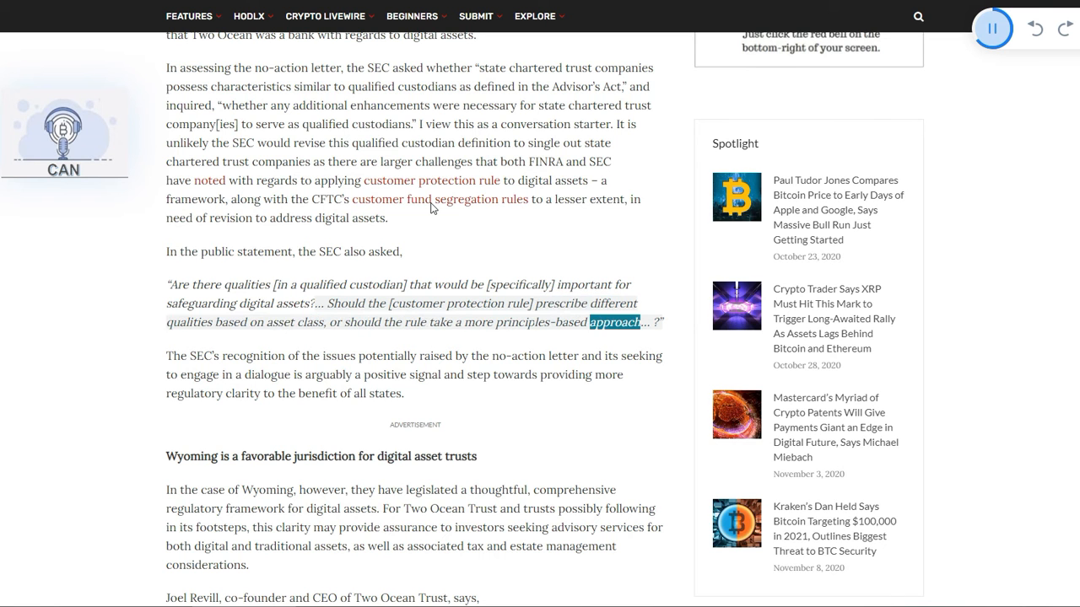
scroll("down", 3)
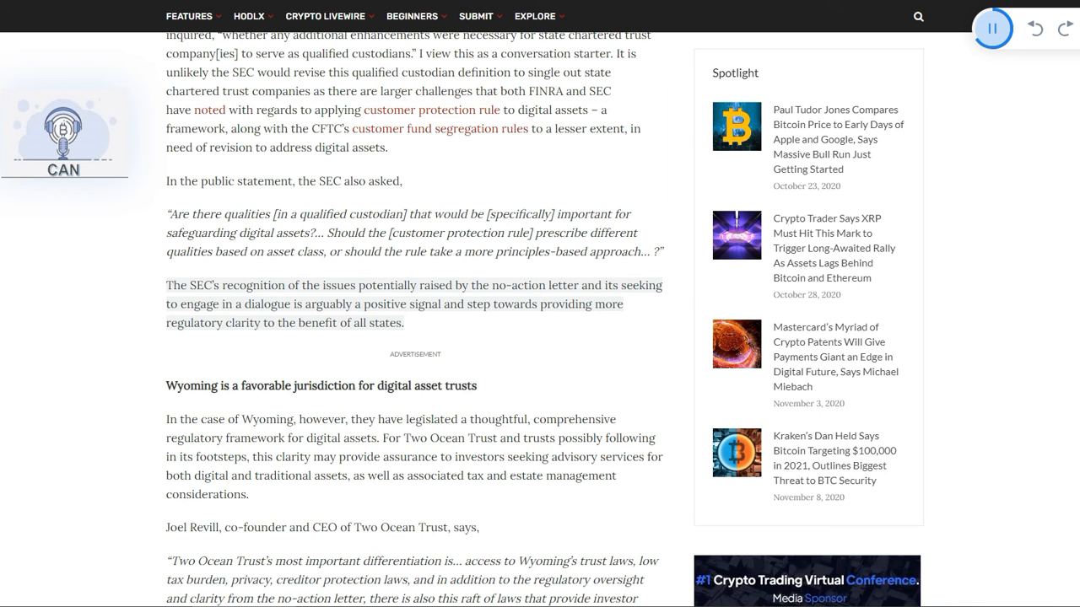
Step: Follow the narration through the 'Wyoming is a favorable jurisdiction' heading and its first paragraph
scroll("down", 3)
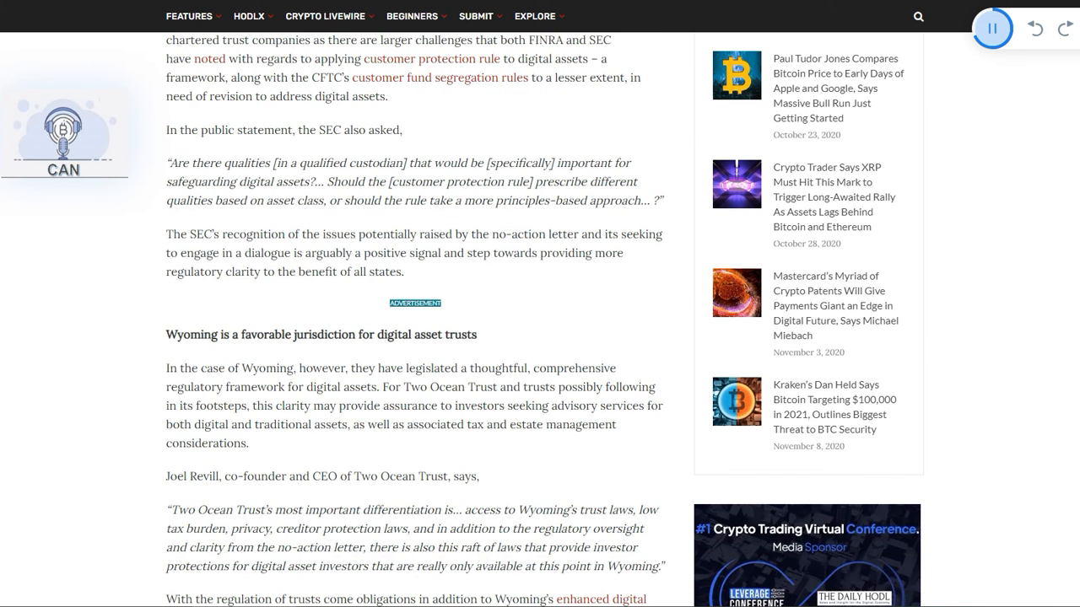
double_click(324, 303)
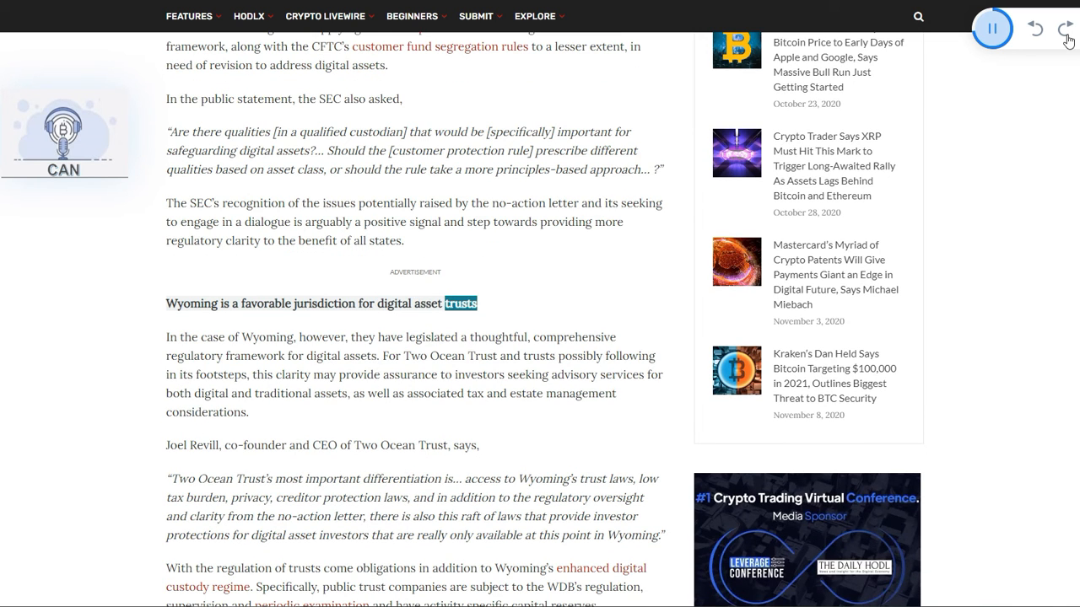
scroll("down", 3)
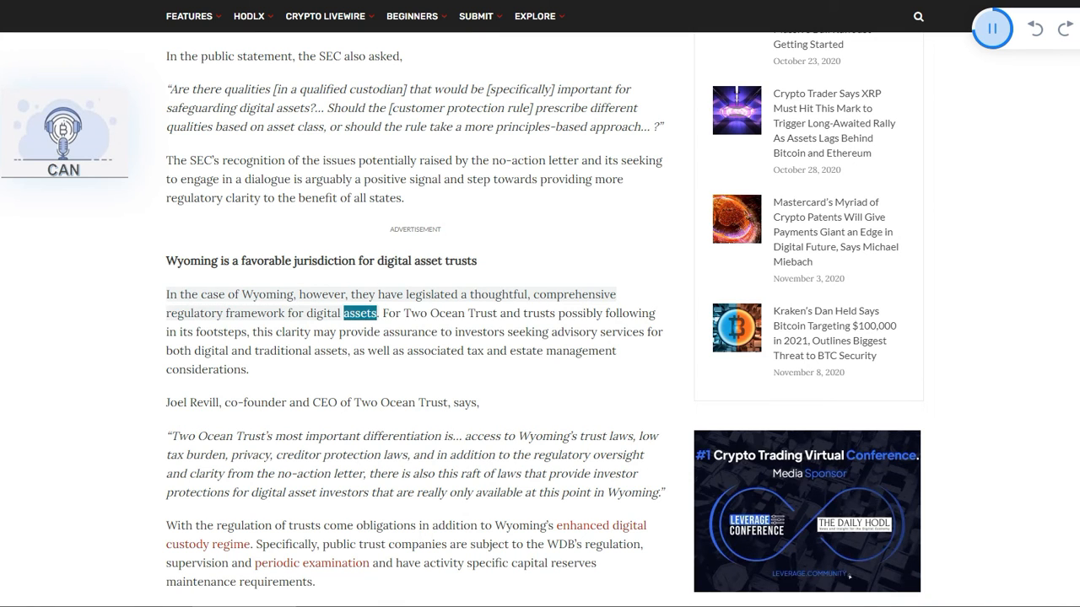
scroll("down", 3)
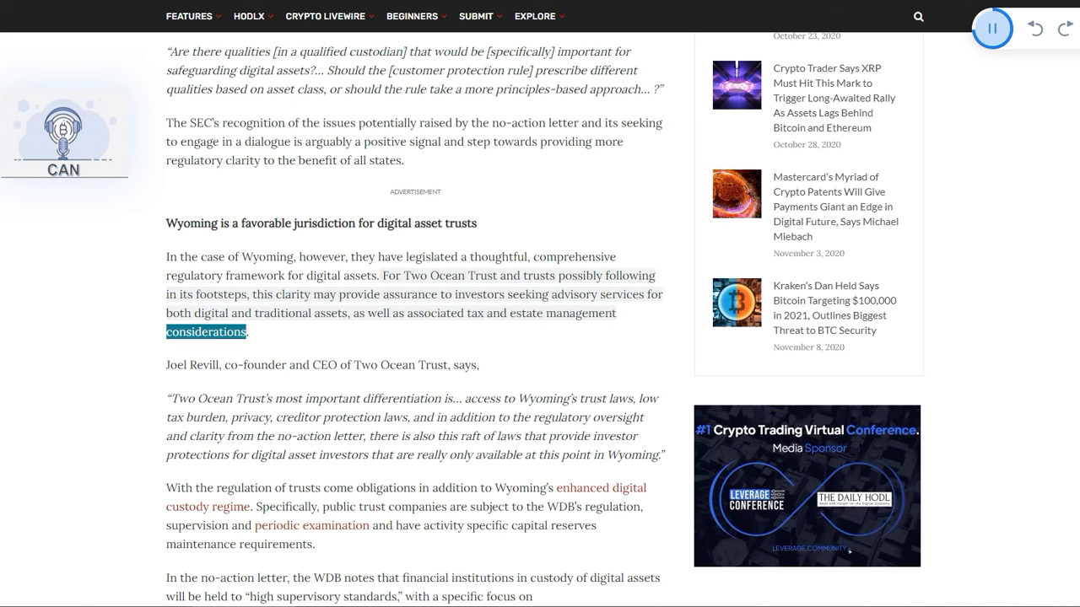
Step: Keep Joel Revill's Two Ocean Trust quote in view as it is read to 'available' near its end
scroll("down", 3)
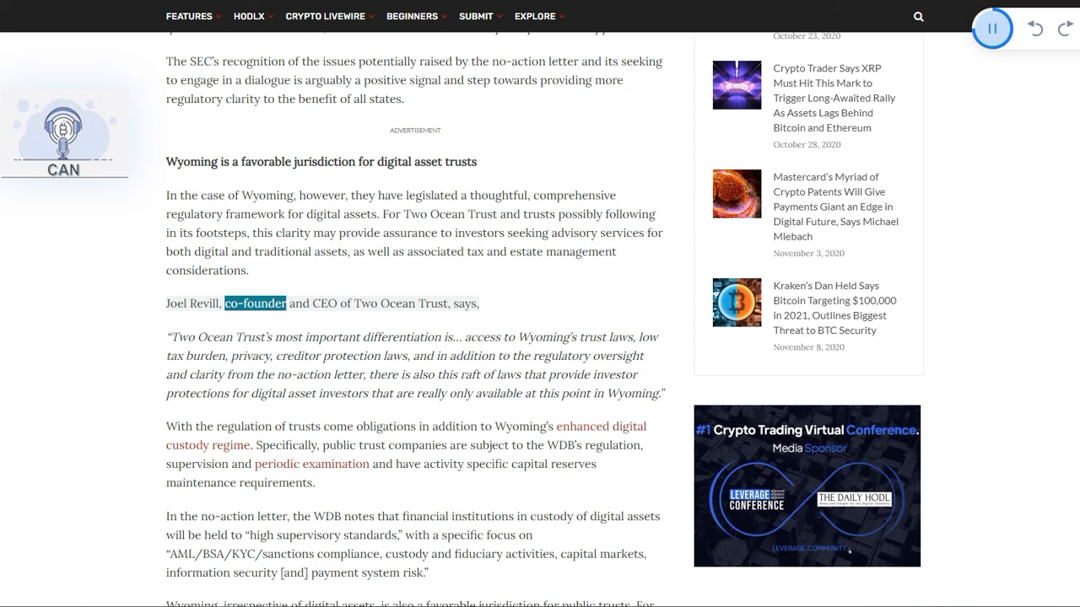
double_click(431, 304)
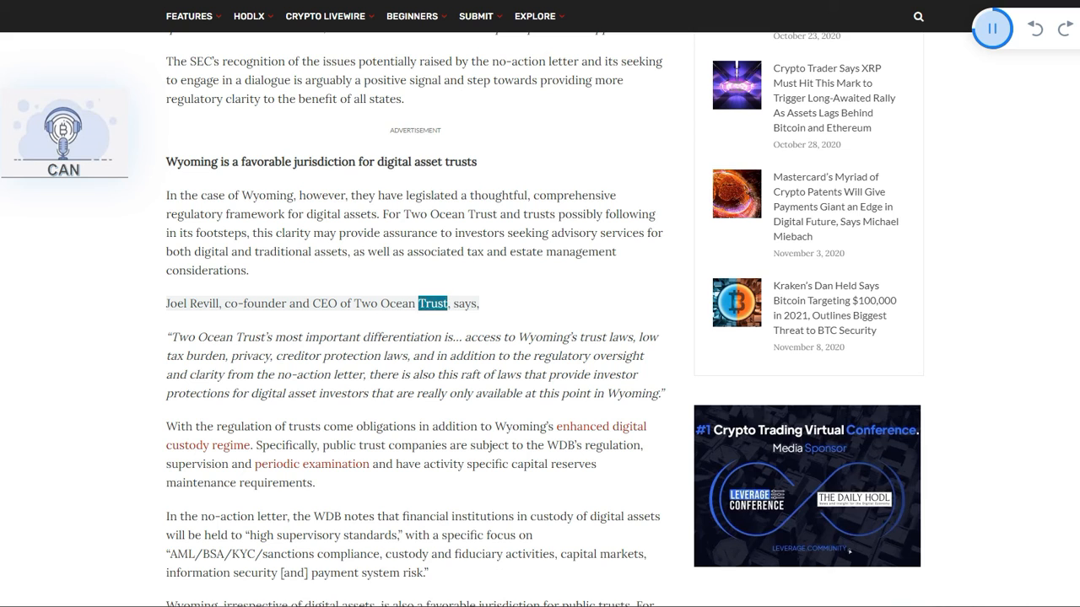
scroll("down", 3)
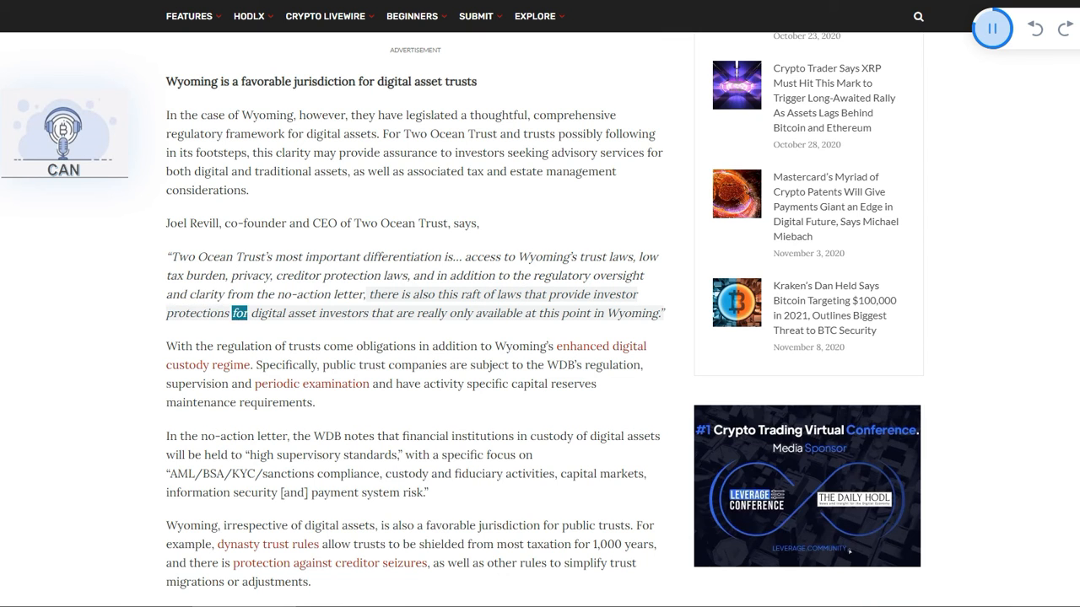
double_click(498, 312)
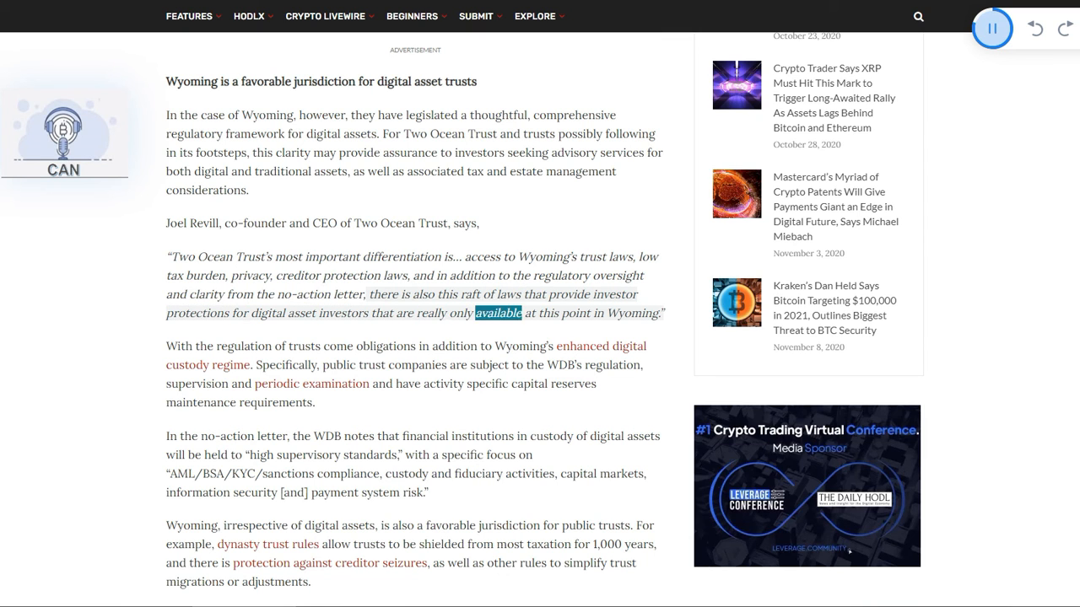
Step: Follow the narration through the trust-obligations paragraph on WDB regulation
scroll("down", 3)
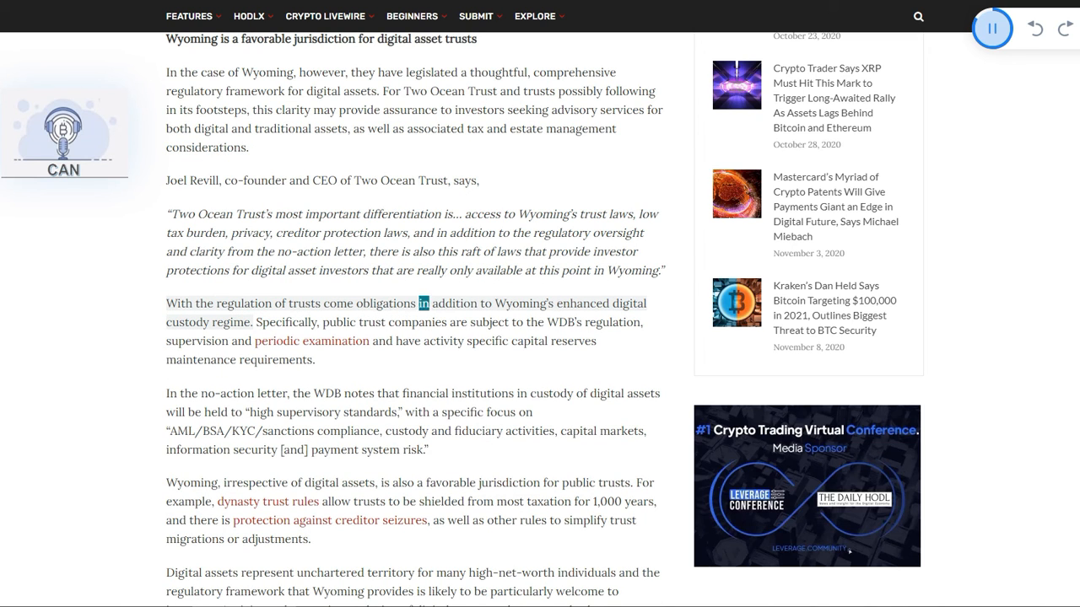
double_click(231, 322)
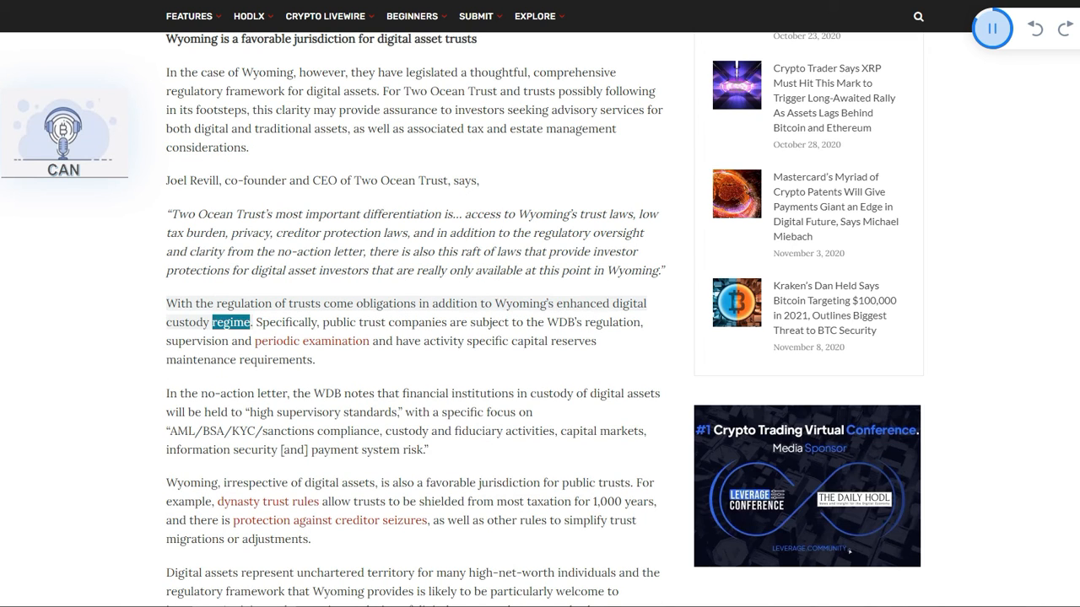
scroll("down", 3)
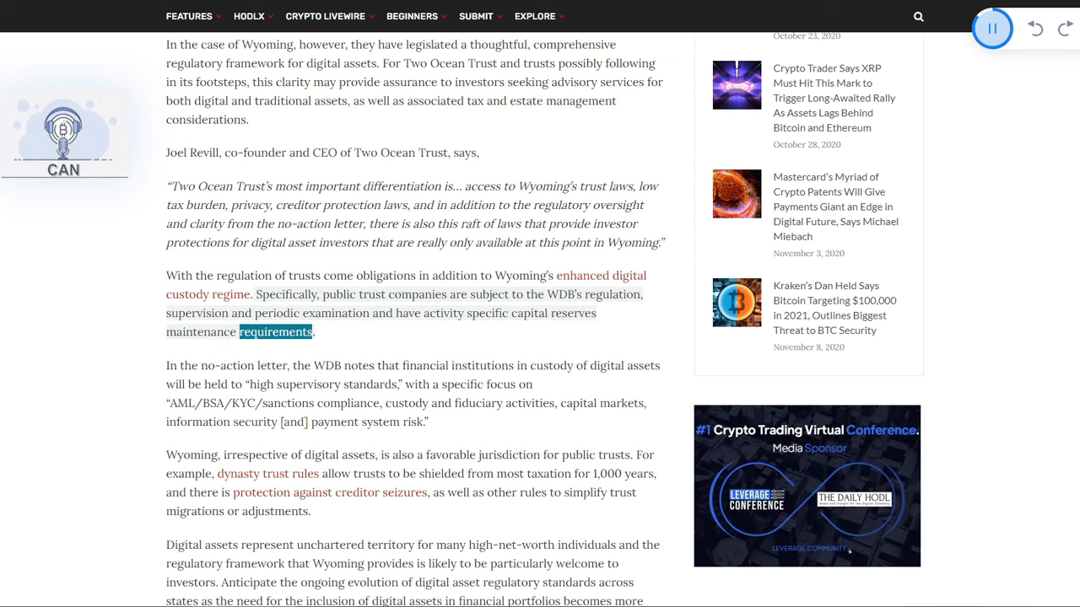
scroll("down", 3)
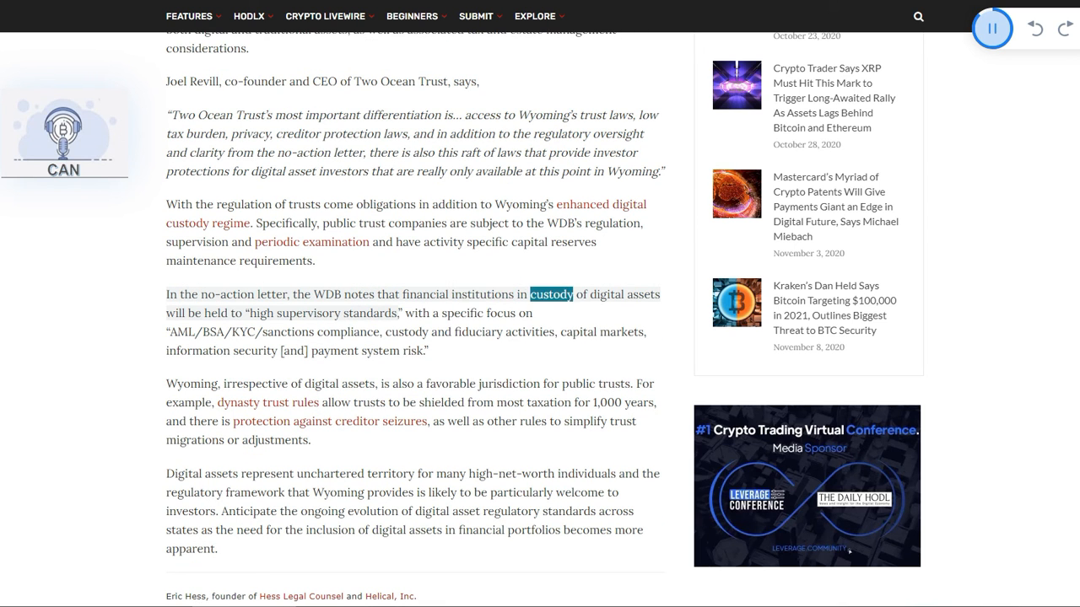
Step: Follow the WDB no-action-letter paragraph to its final words, 'payment system risk'
double_click(308, 312)
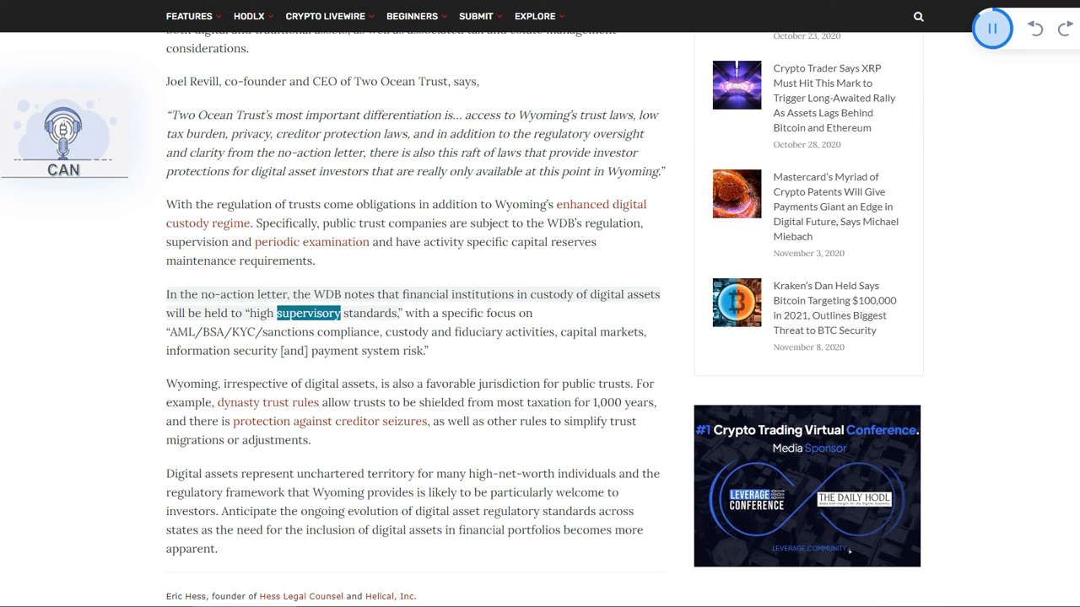
scroll("down", 3)
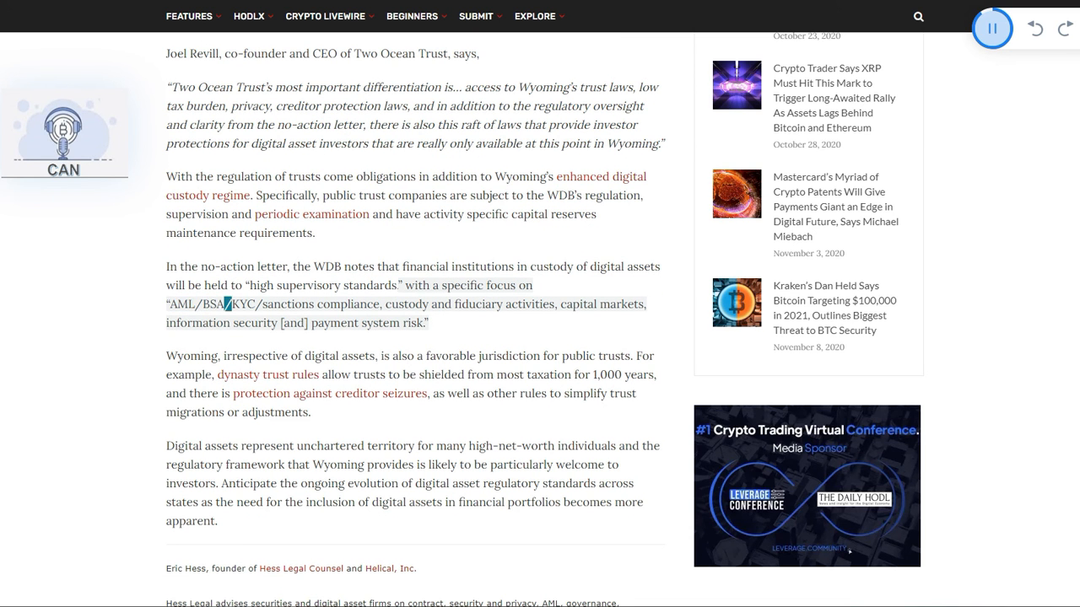
double_click(347, 304)
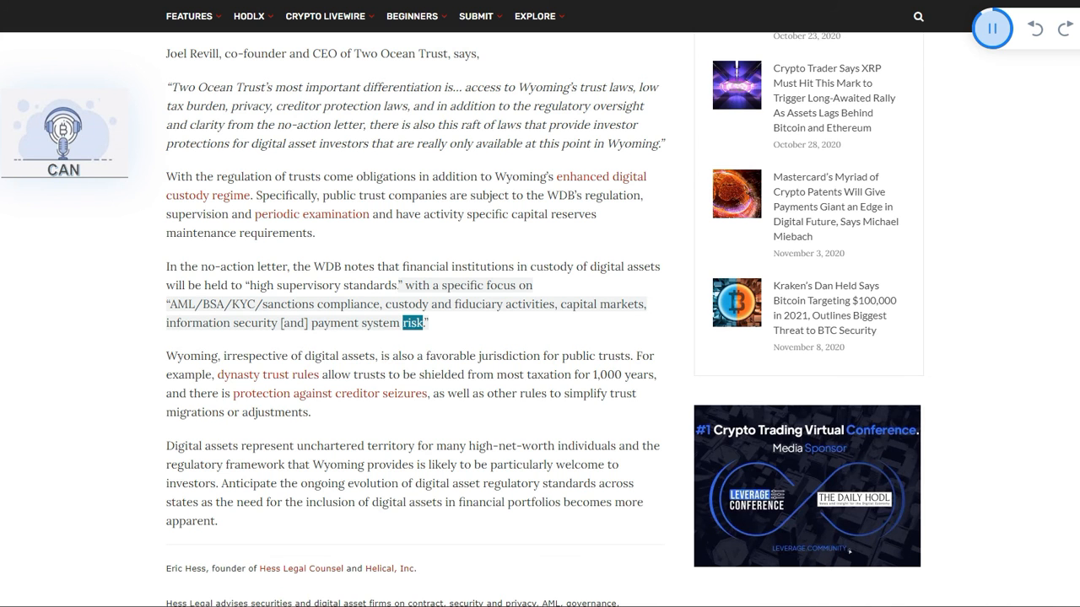
Step: Bring the author bio into view as the dynasty trust rules paragraph is read past the 1,000-years sentence
scroll("down", 3)
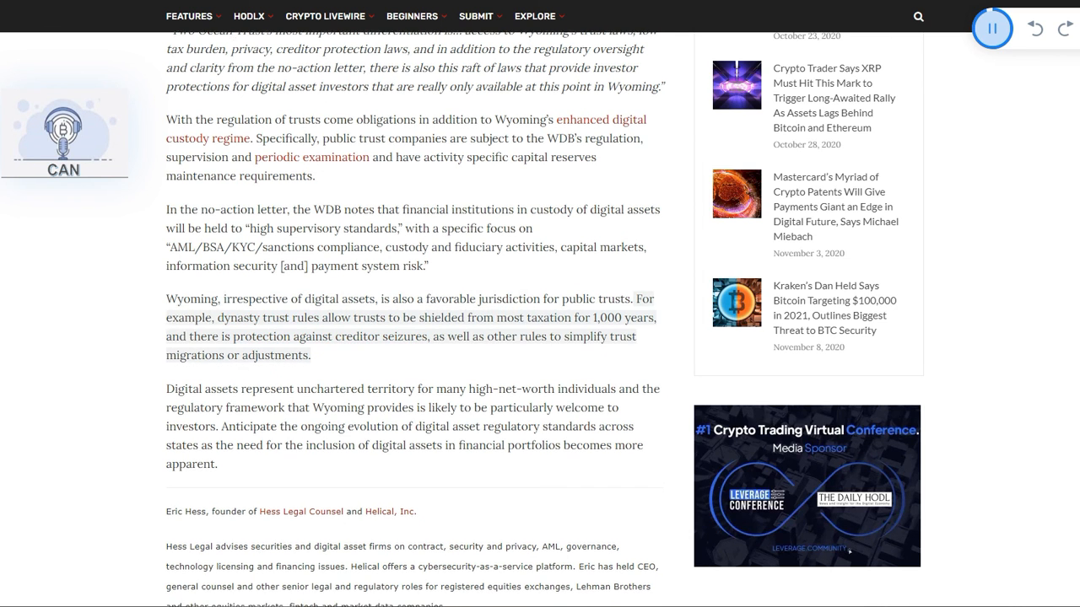
scroll("down", 3)
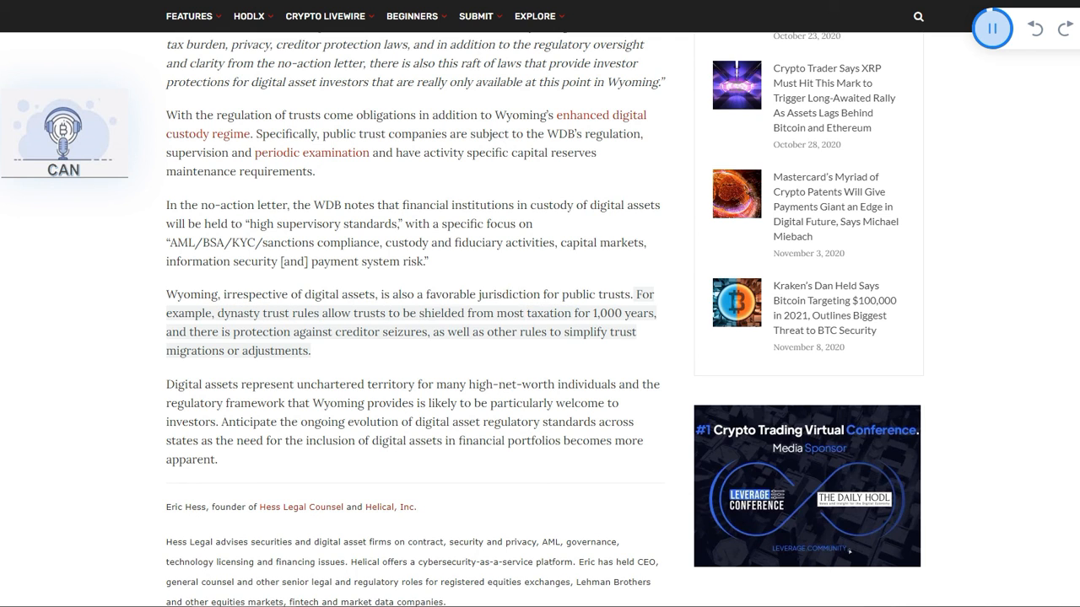
double_click(261, 330)
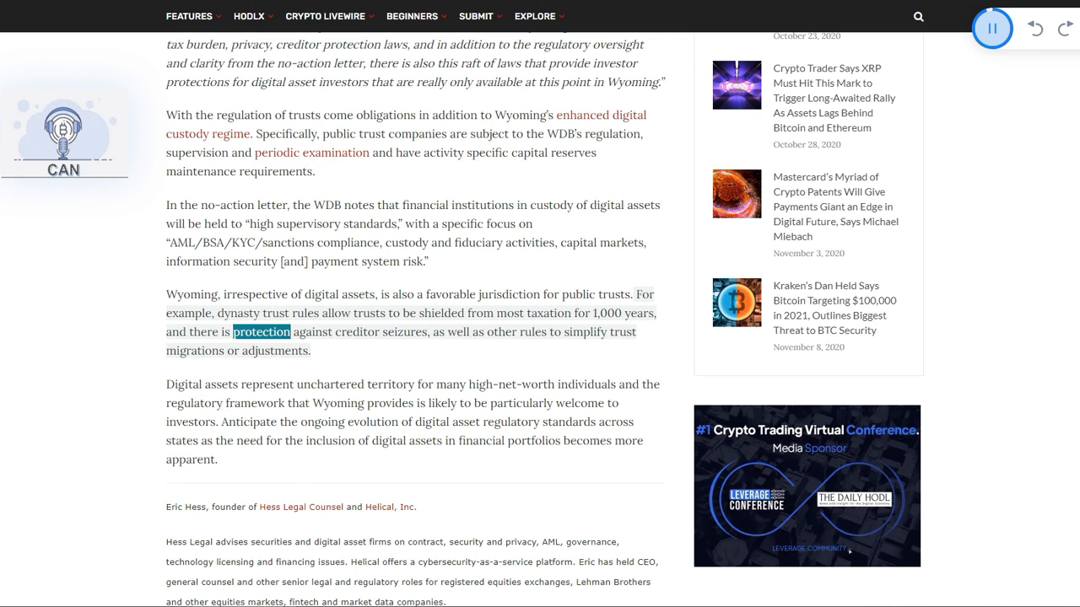